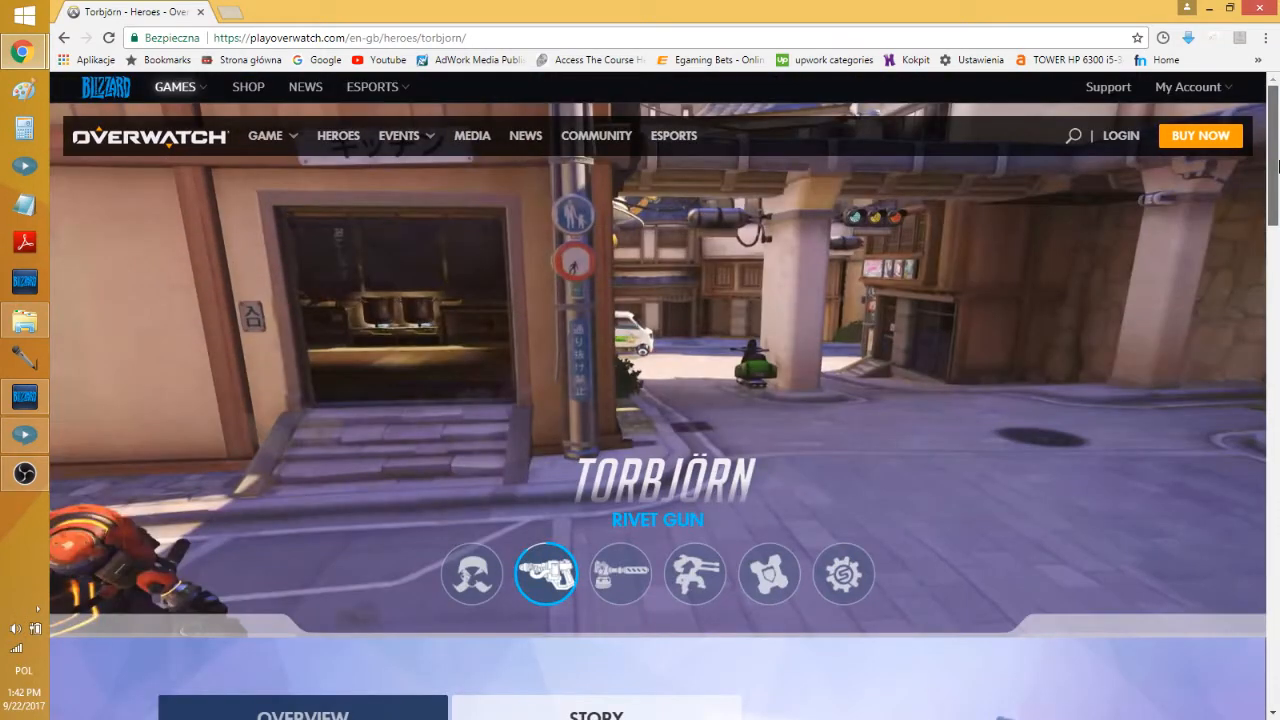
# - Play through Torbjörn's ability preview videos on his hero page
pyautogui.click(620, 572)
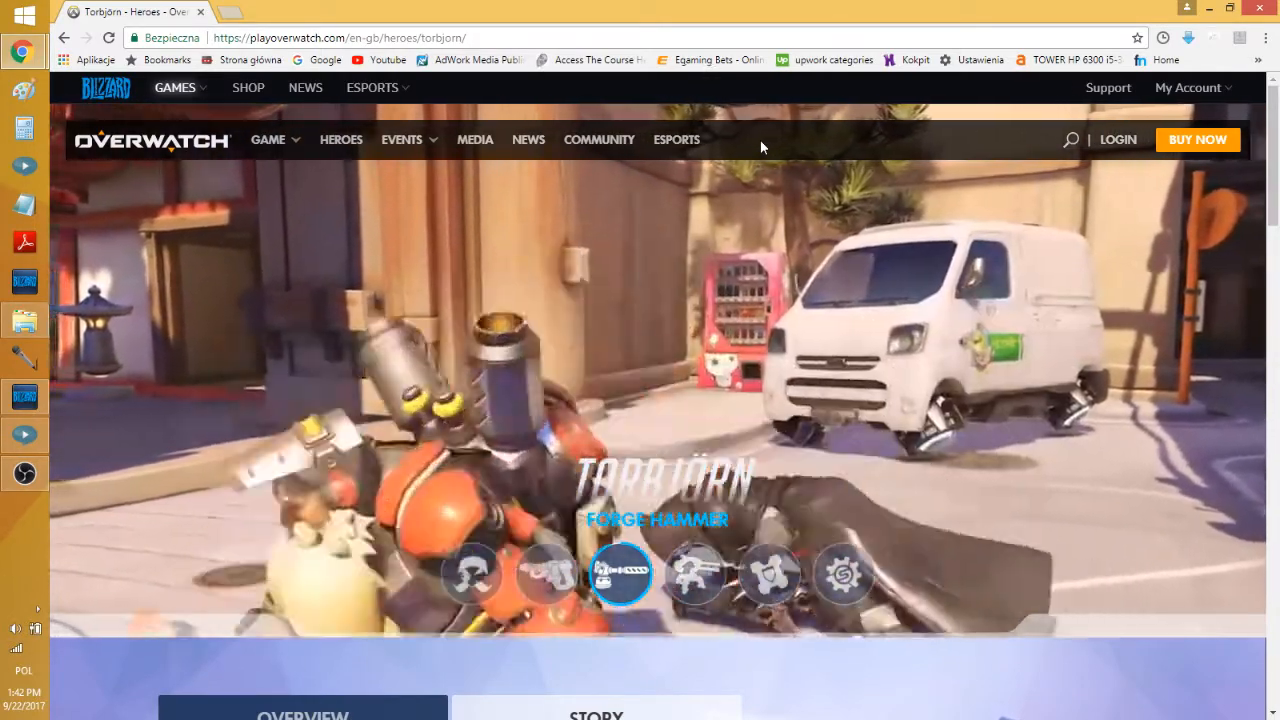
pyautogui.click(694, 572)
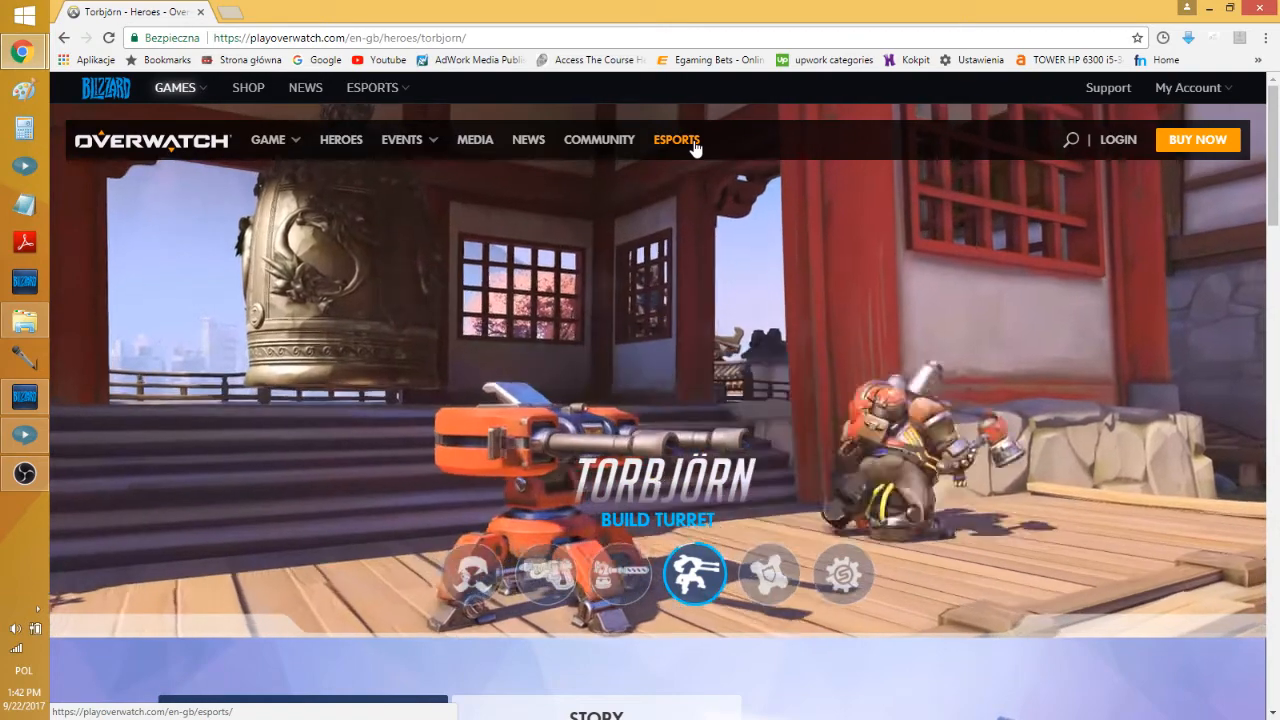
pyautogui.click(768, 572)
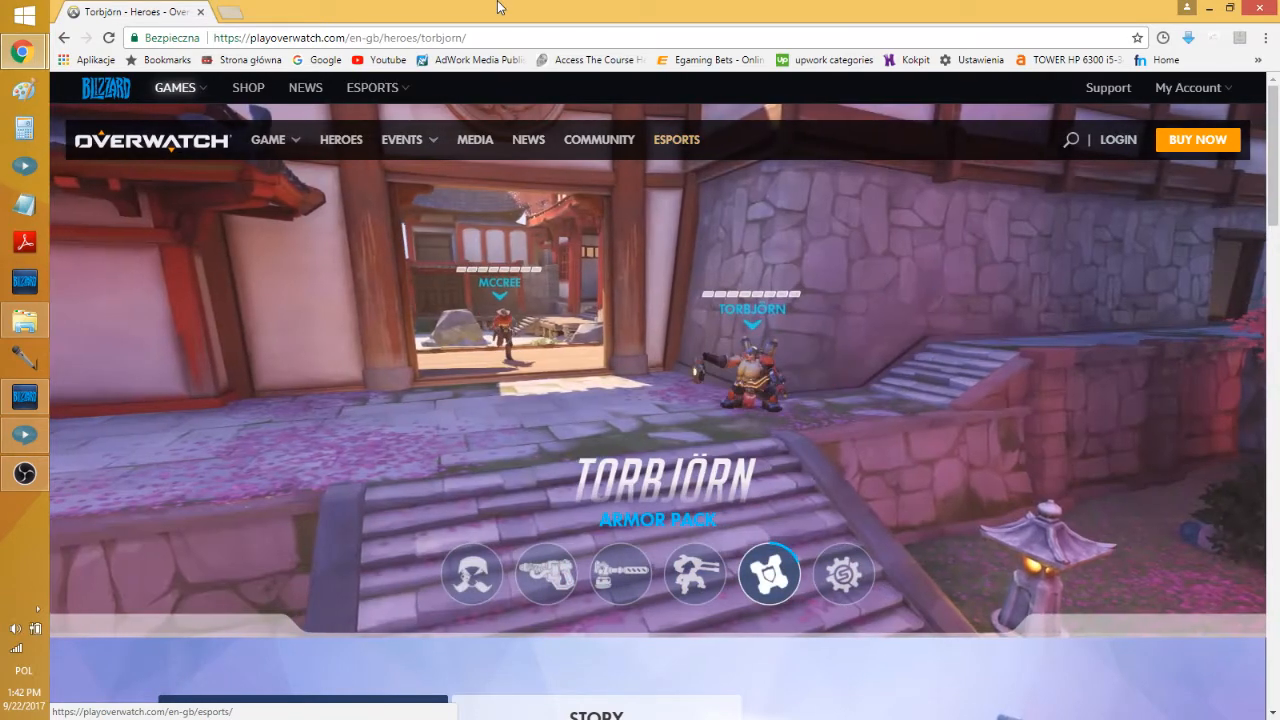
# - Scroll to the Select a Hero section and go to Pharah's hero page
pyautogui.scroll(-3)
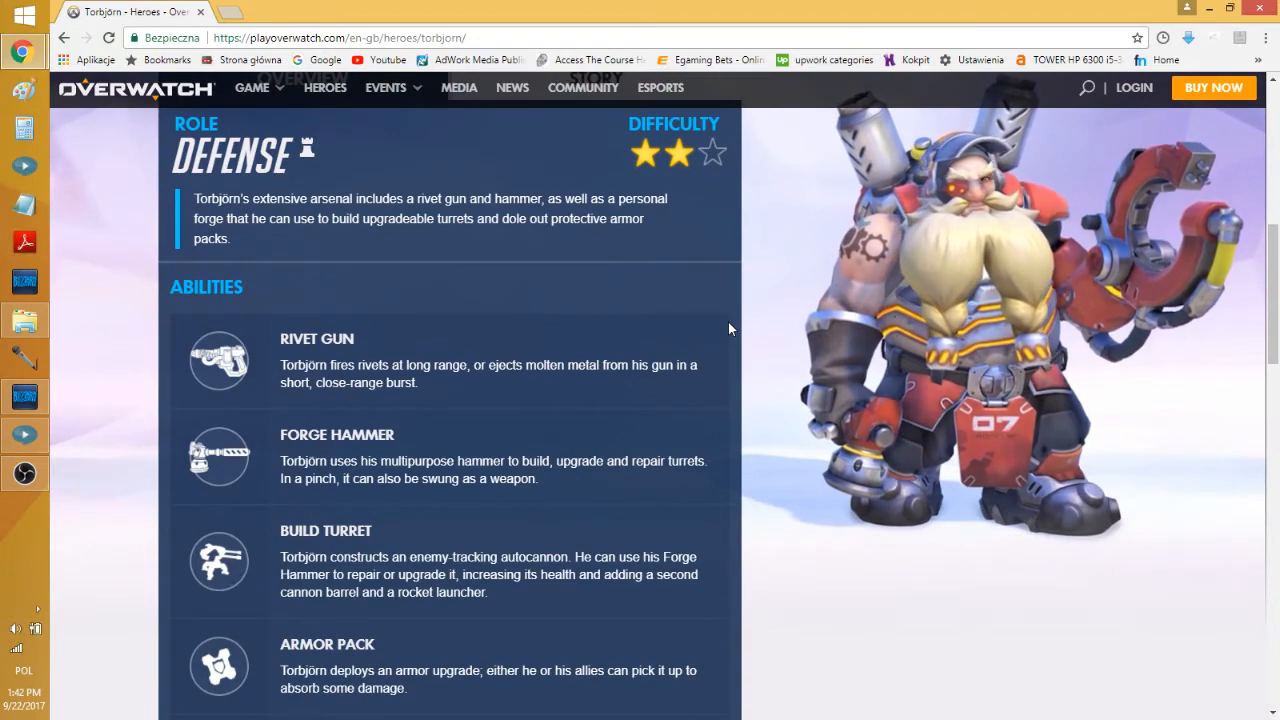
pyautogui.scroll(-3)
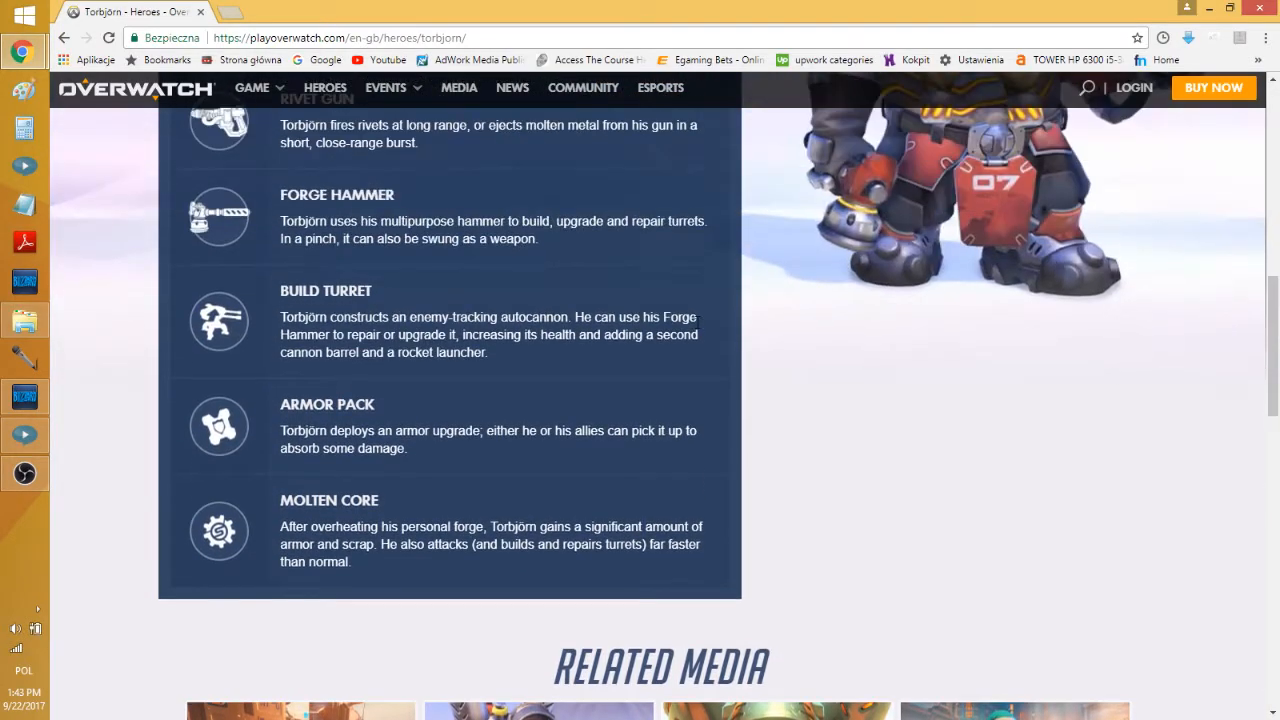
pyautogui.scroll(3)
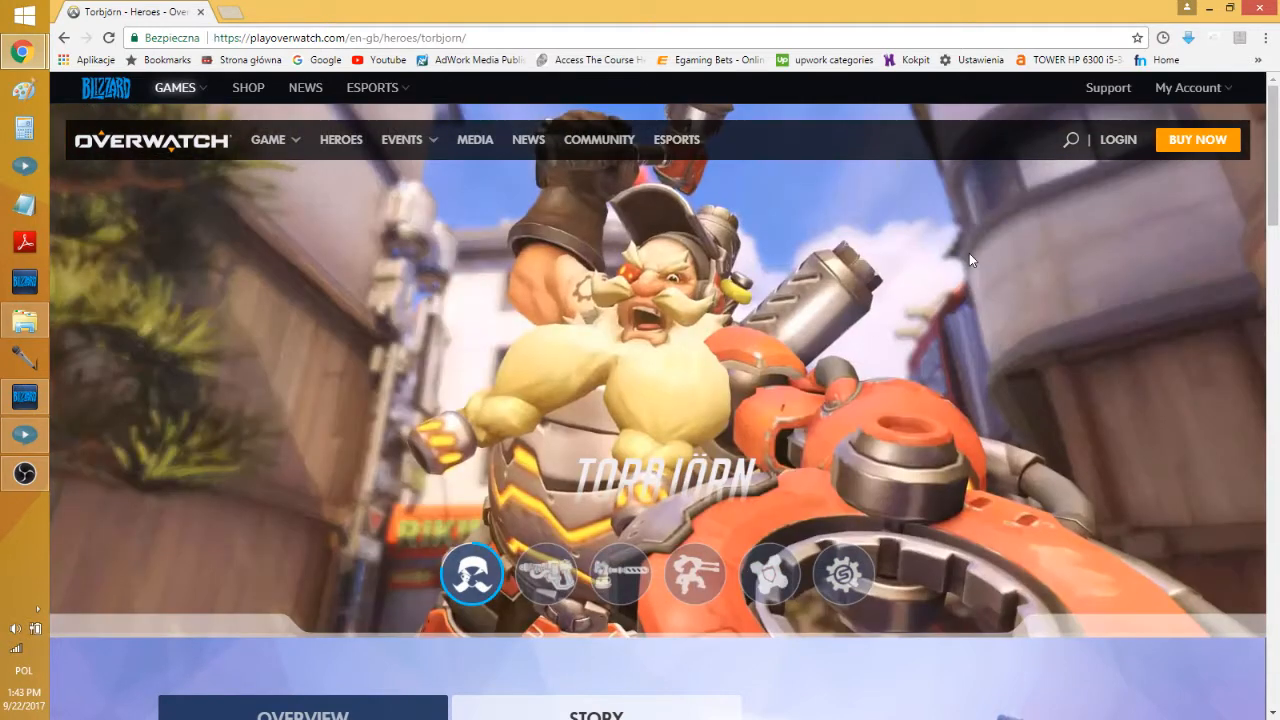
pyautogui.scroll(-3)
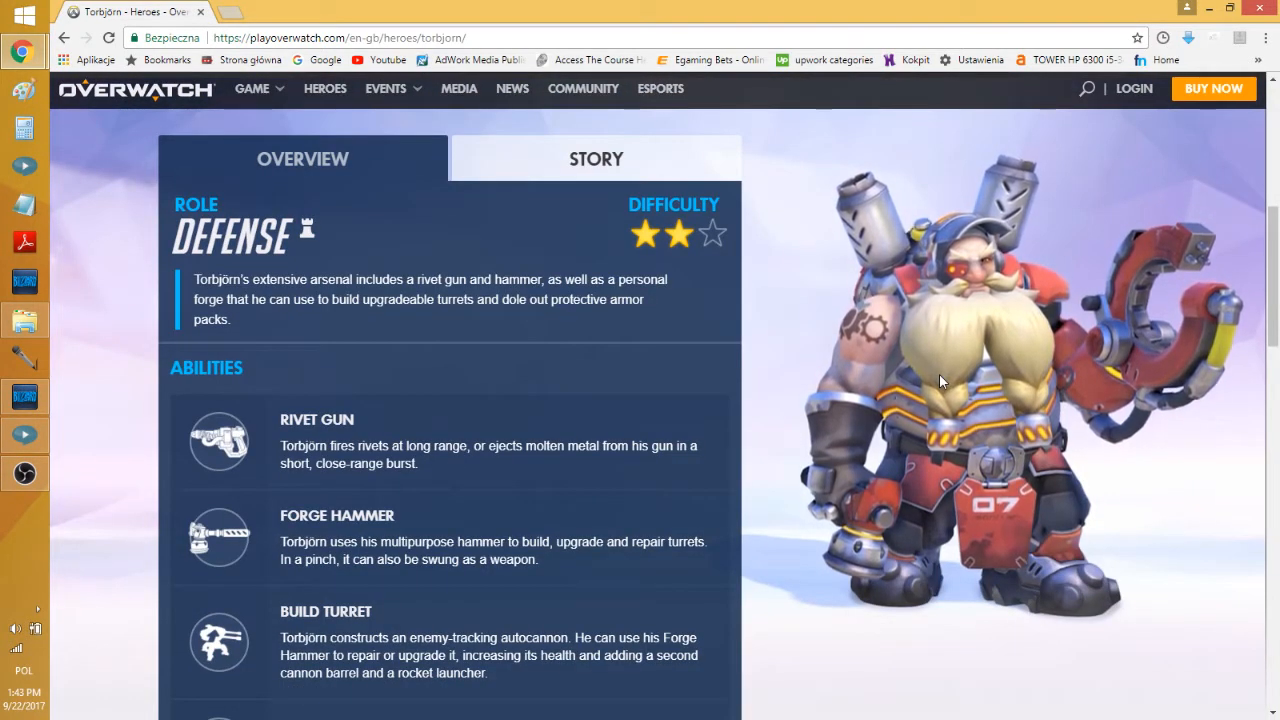
pyautogui.scroll(-3)
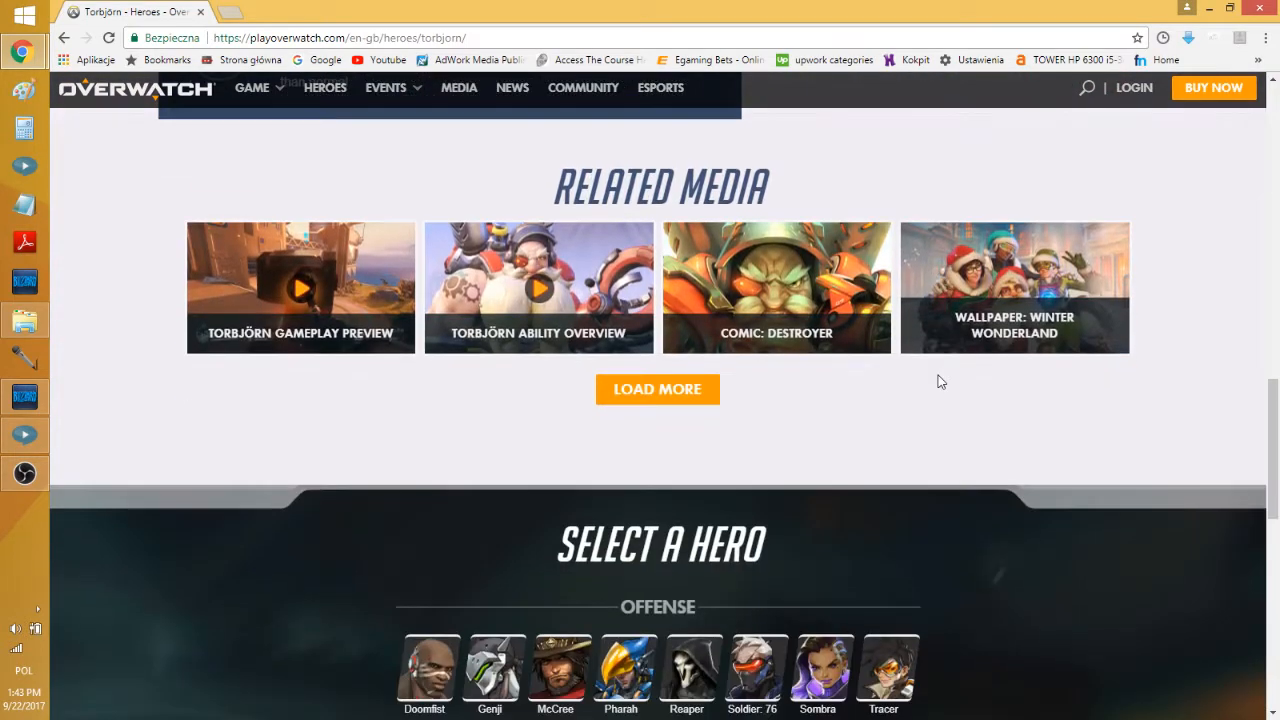
pyautogui.scroll(-3)
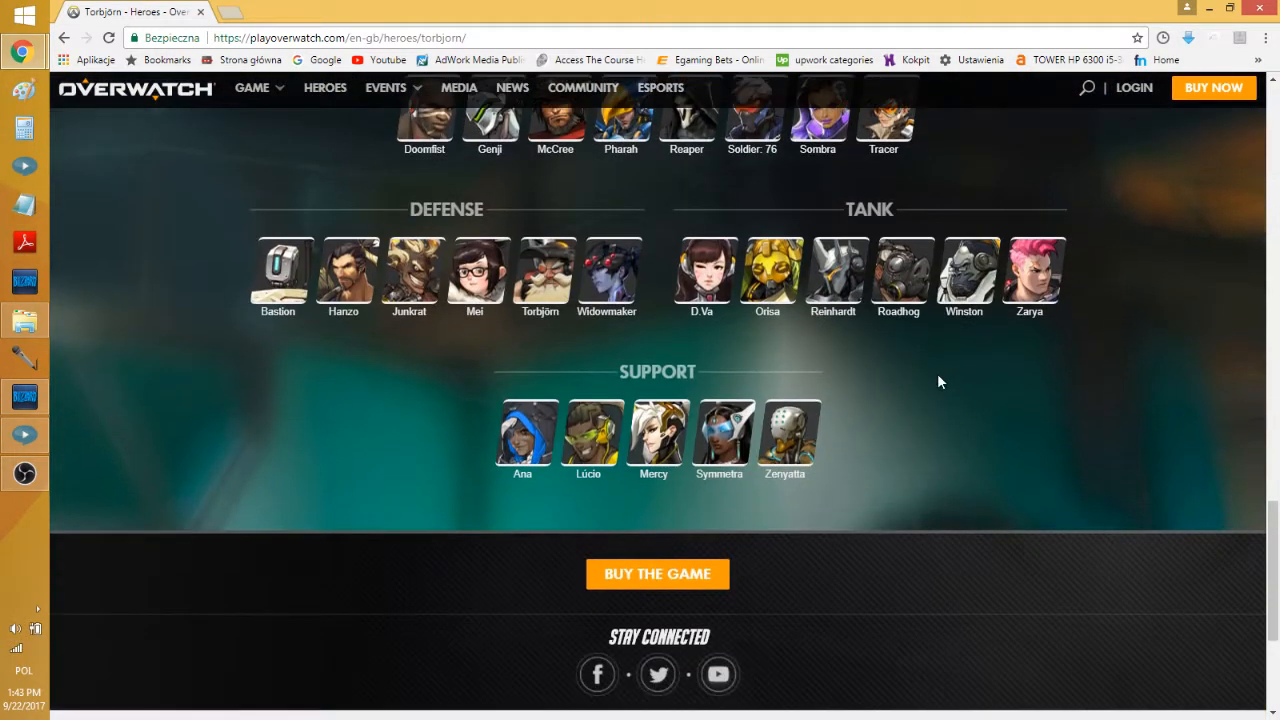
pyautogui.moveTo(1048, 412)
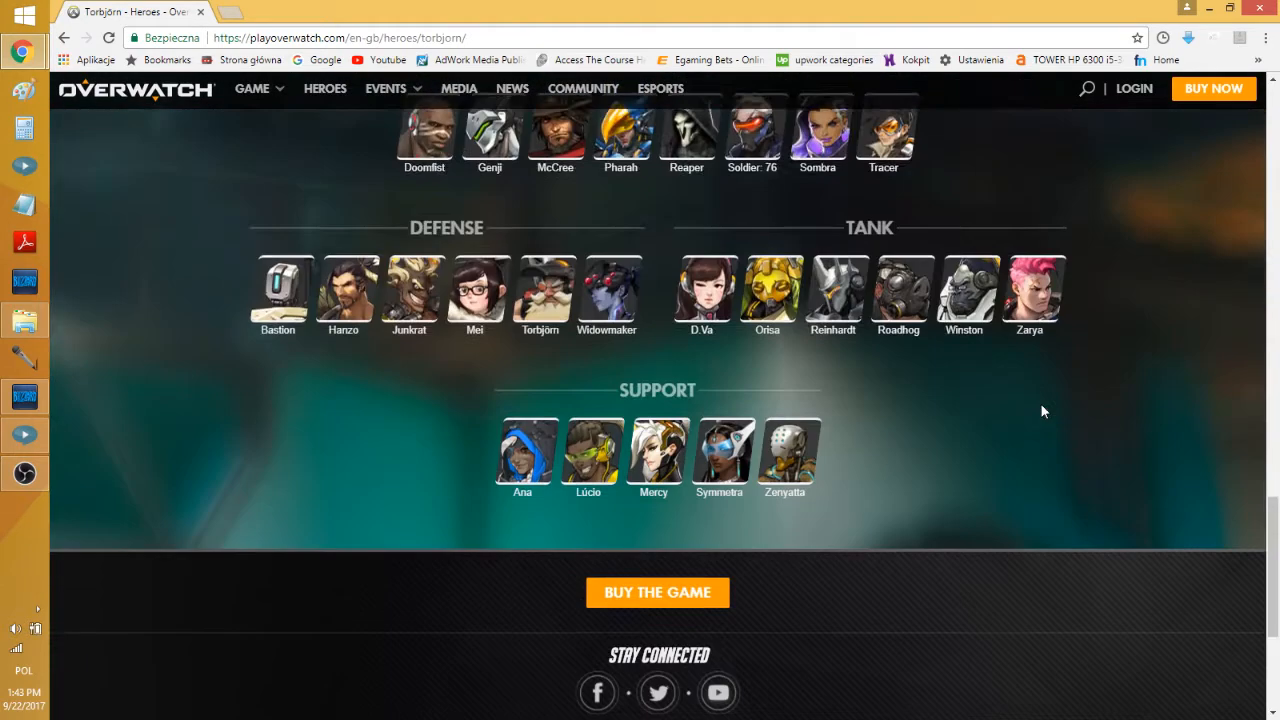
pyautogui.scroll(3)
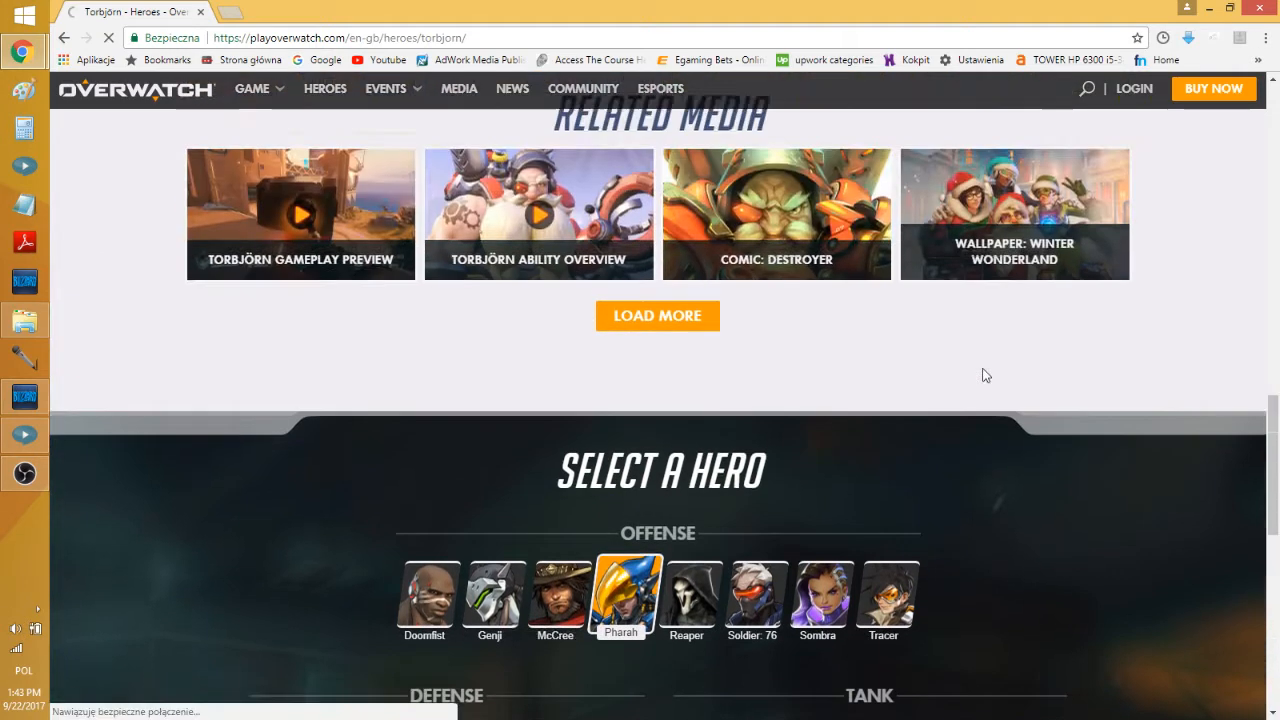
pyautogui.click(620, 604)
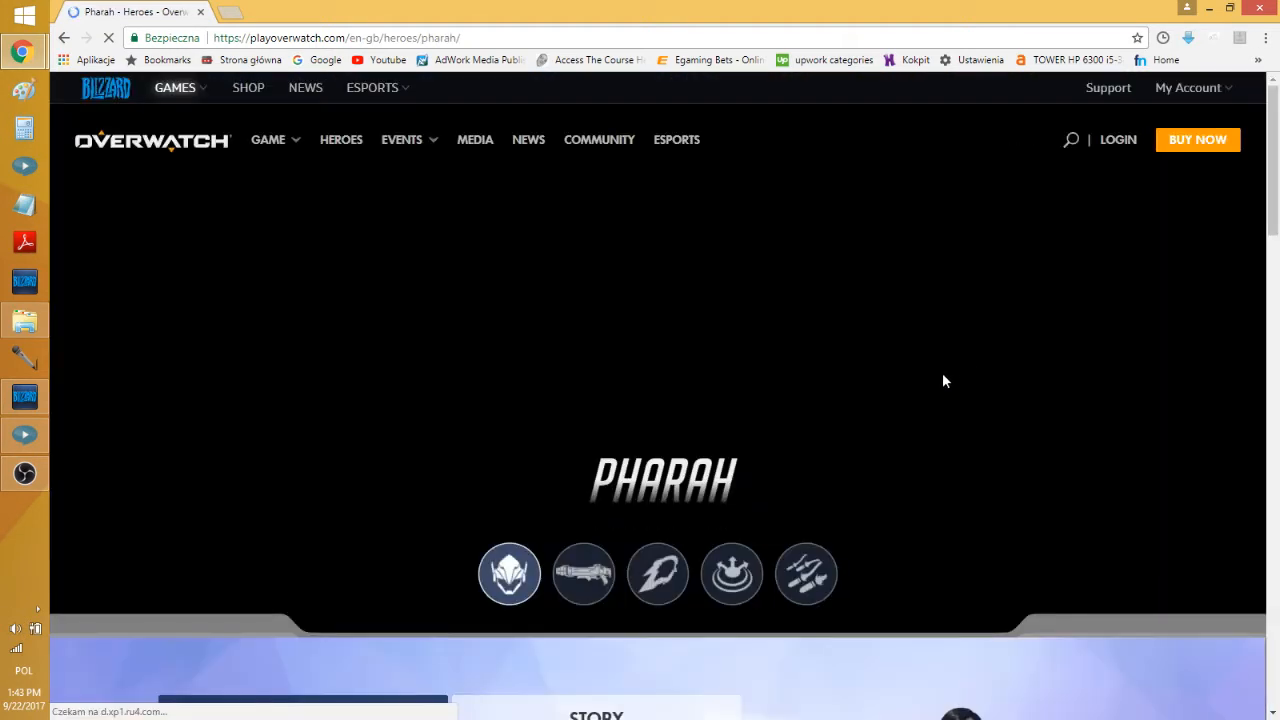
pyautogui.scroll(-3)
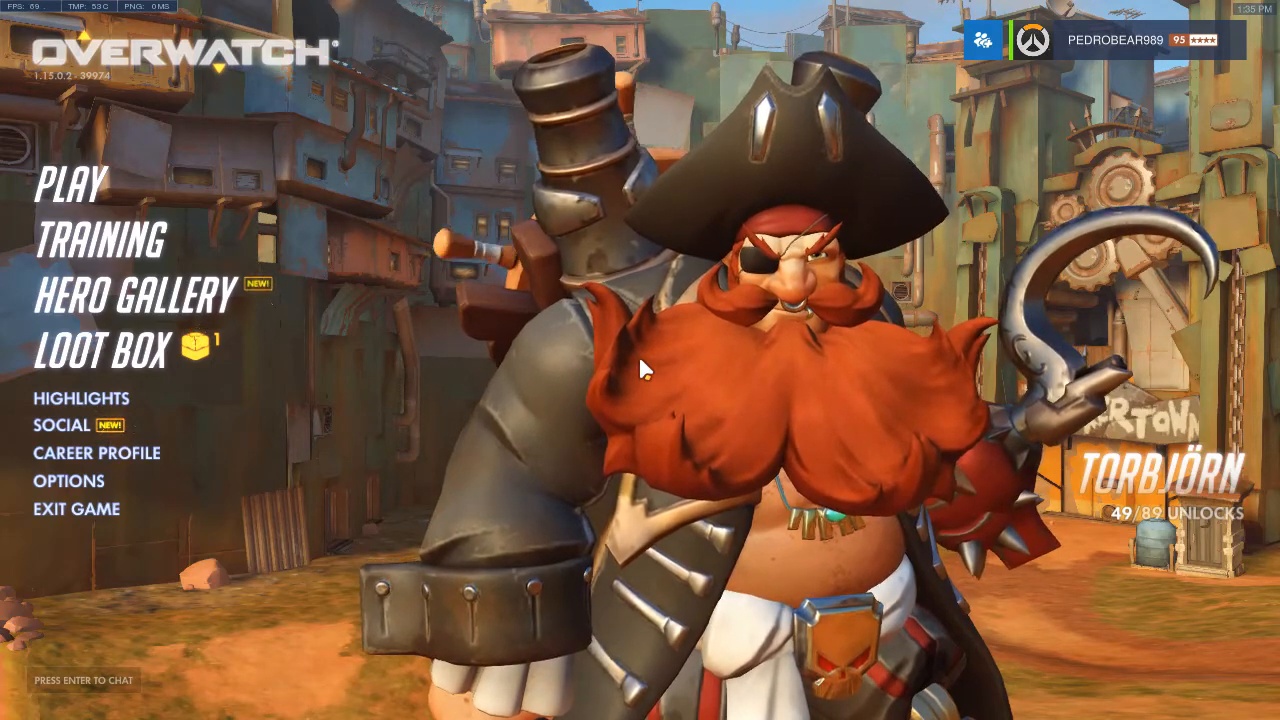
pyautogui.moveTo(48, 490)
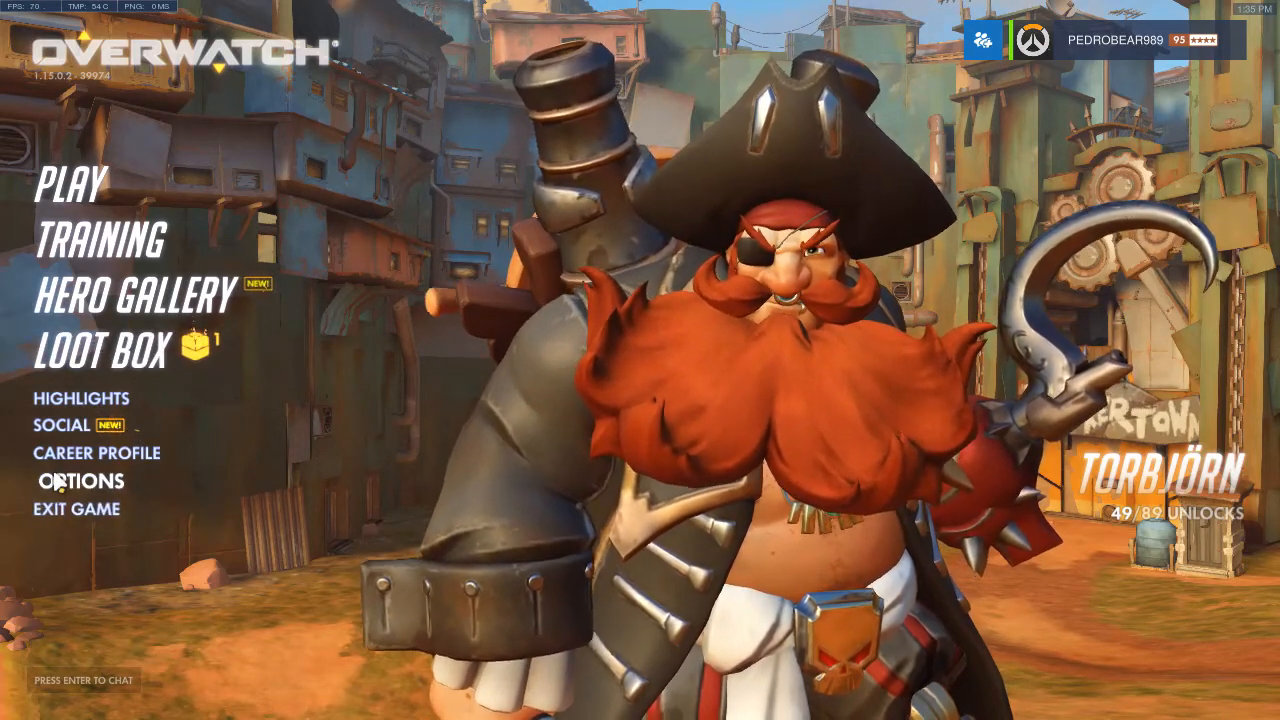
# - Open the video options, nudging field of view to 100 and back to 103
pyautogui.click(88, 482)
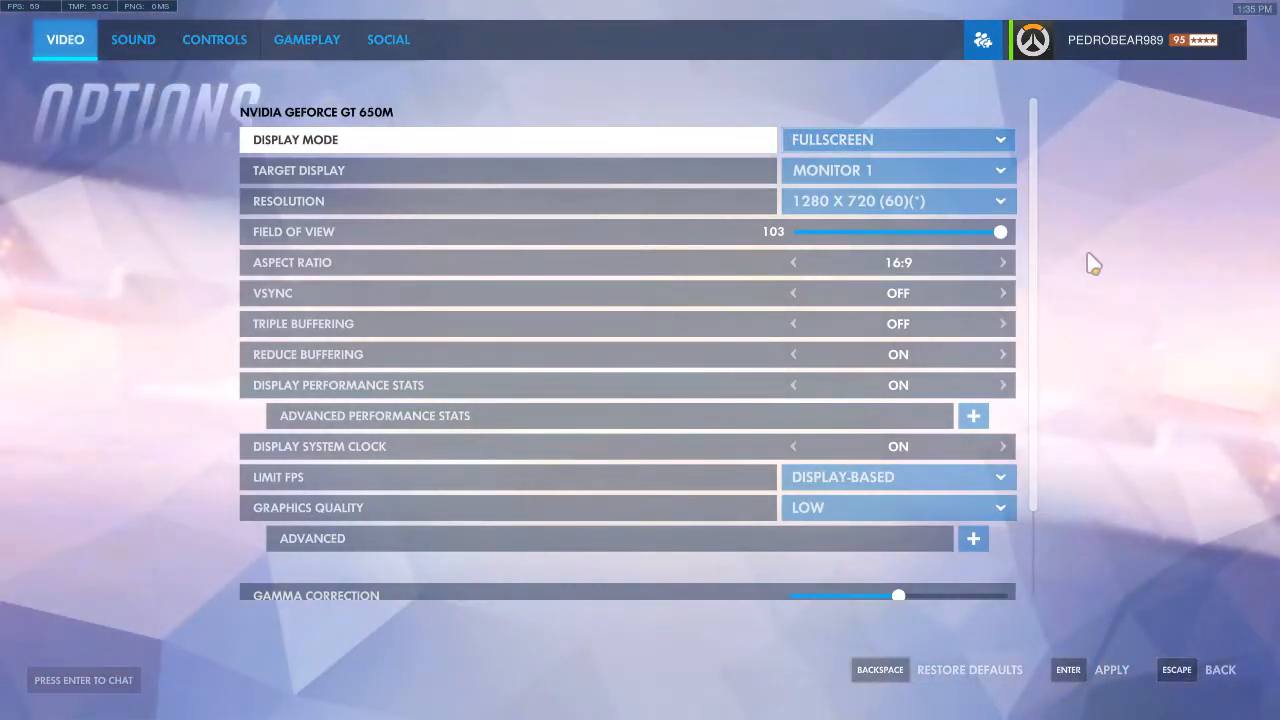
pyautogui.moveTo(858, 318)
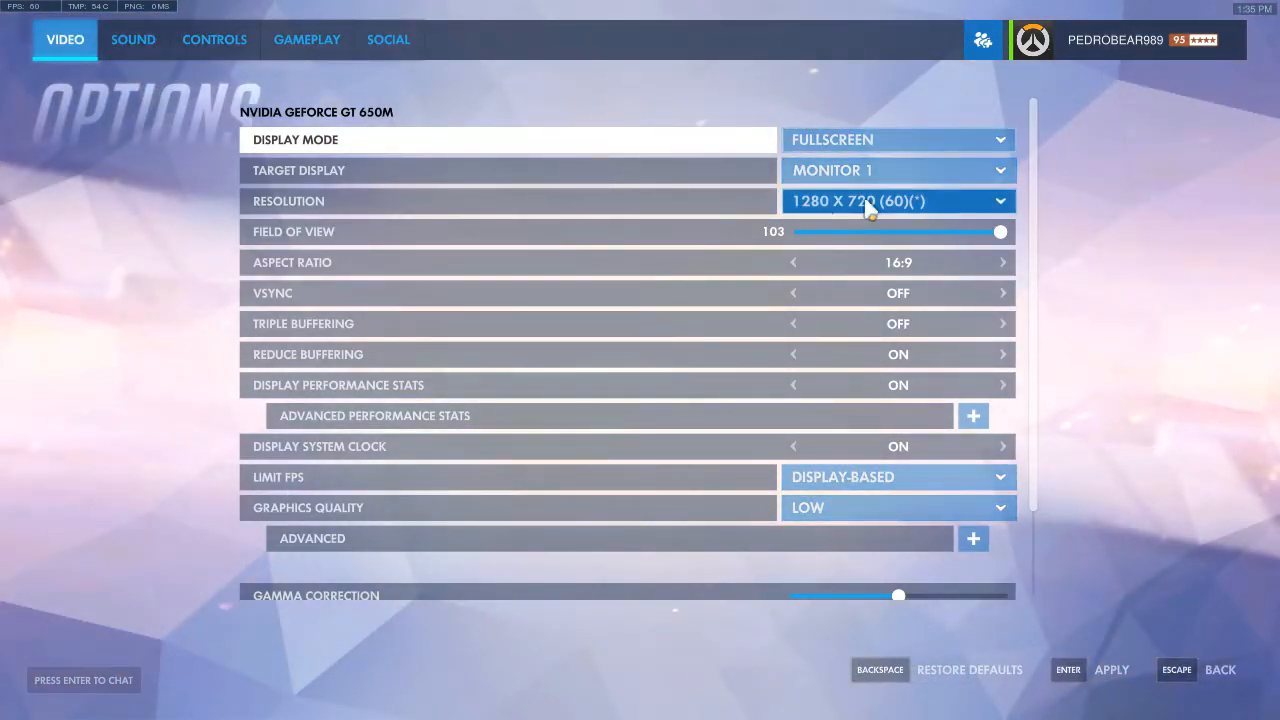
pyautogui.moveTo(1000, 232); pyautogui.dragTo(972, 232)
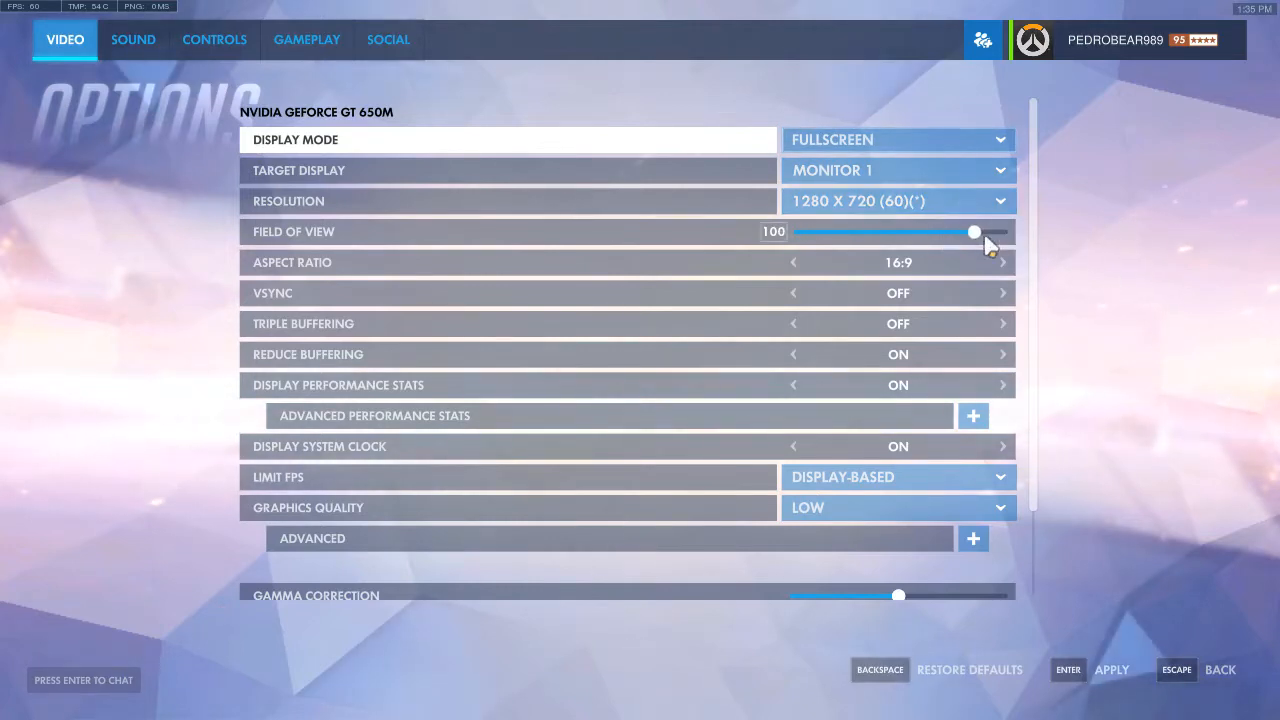
pyautogui.moveTo(974, 232); pyautogui.dragTo(1000, 232)
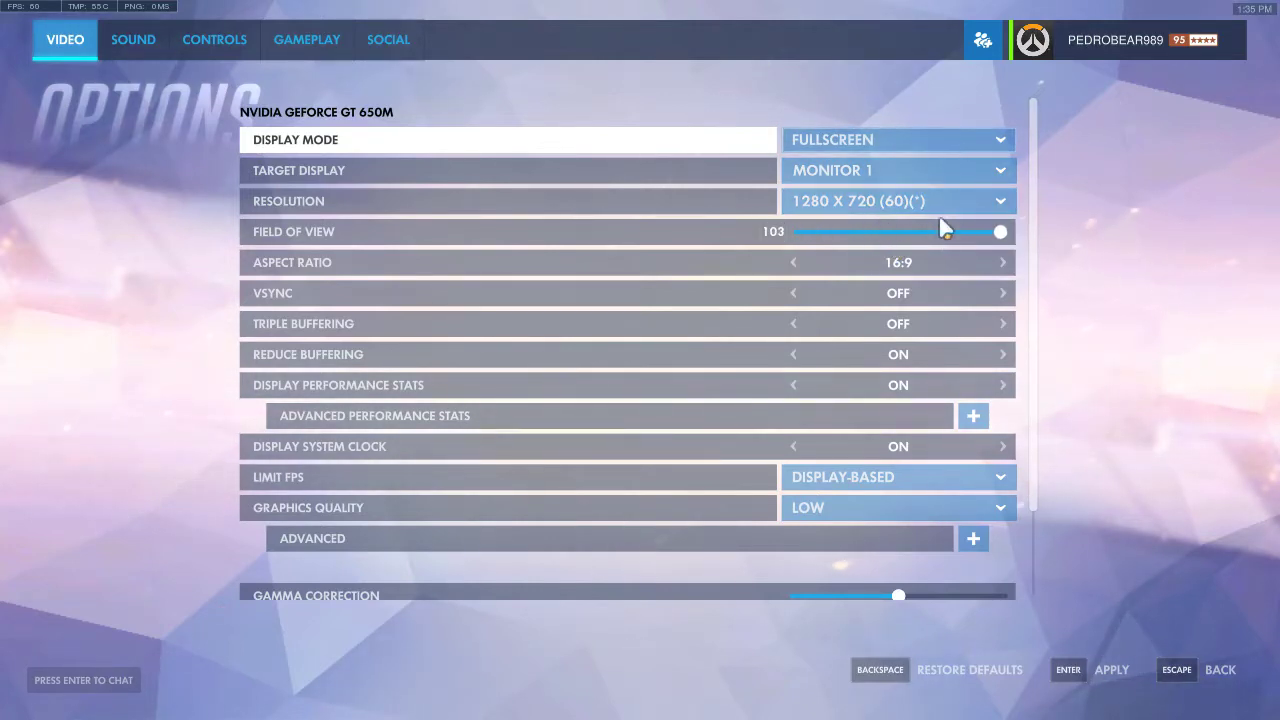
pyautogui.scroll(-3)
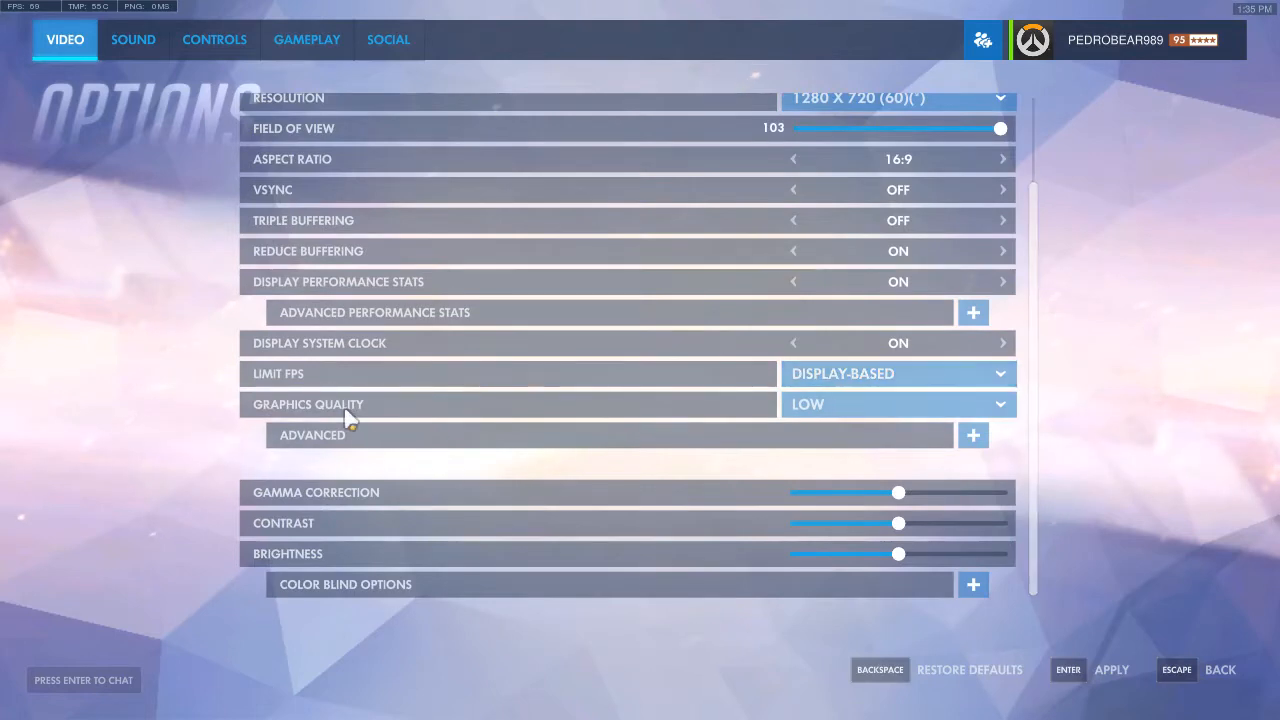
# - Expand the advanced graphics settings and keep render scale at 100% with low detail settings
pyautogui.click(972, 436)
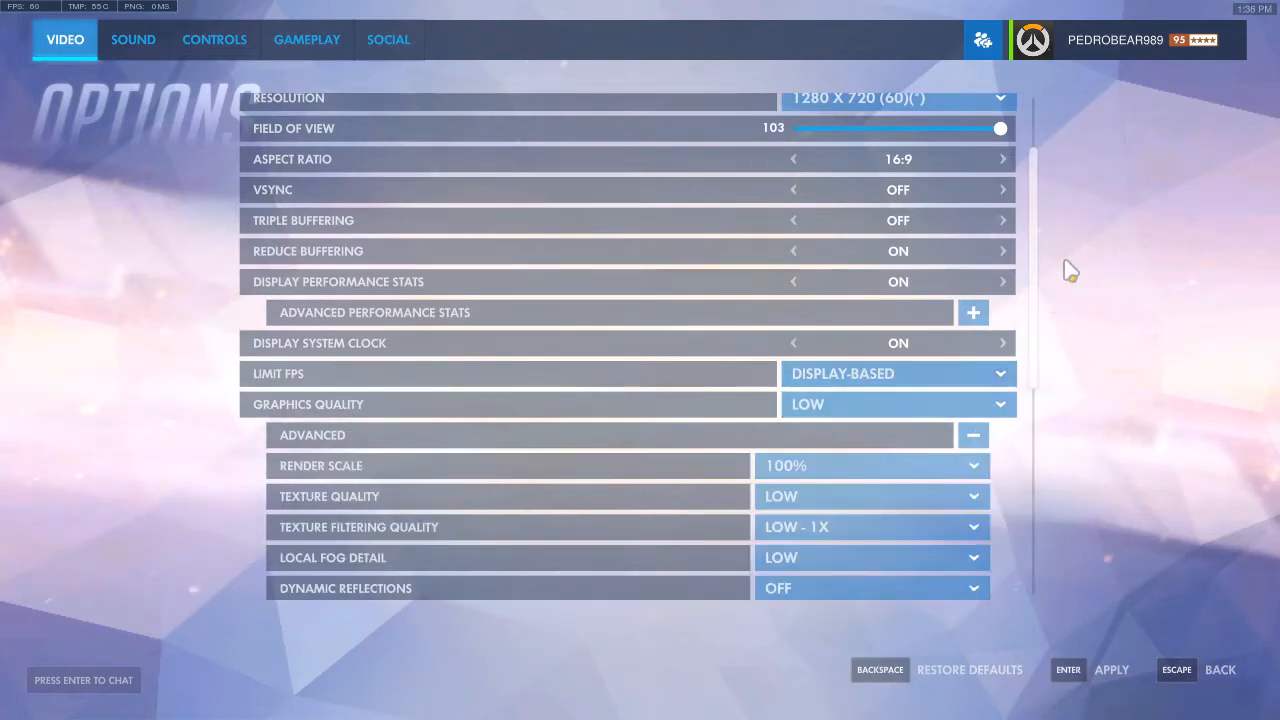
pyautogui.scroll(-3)
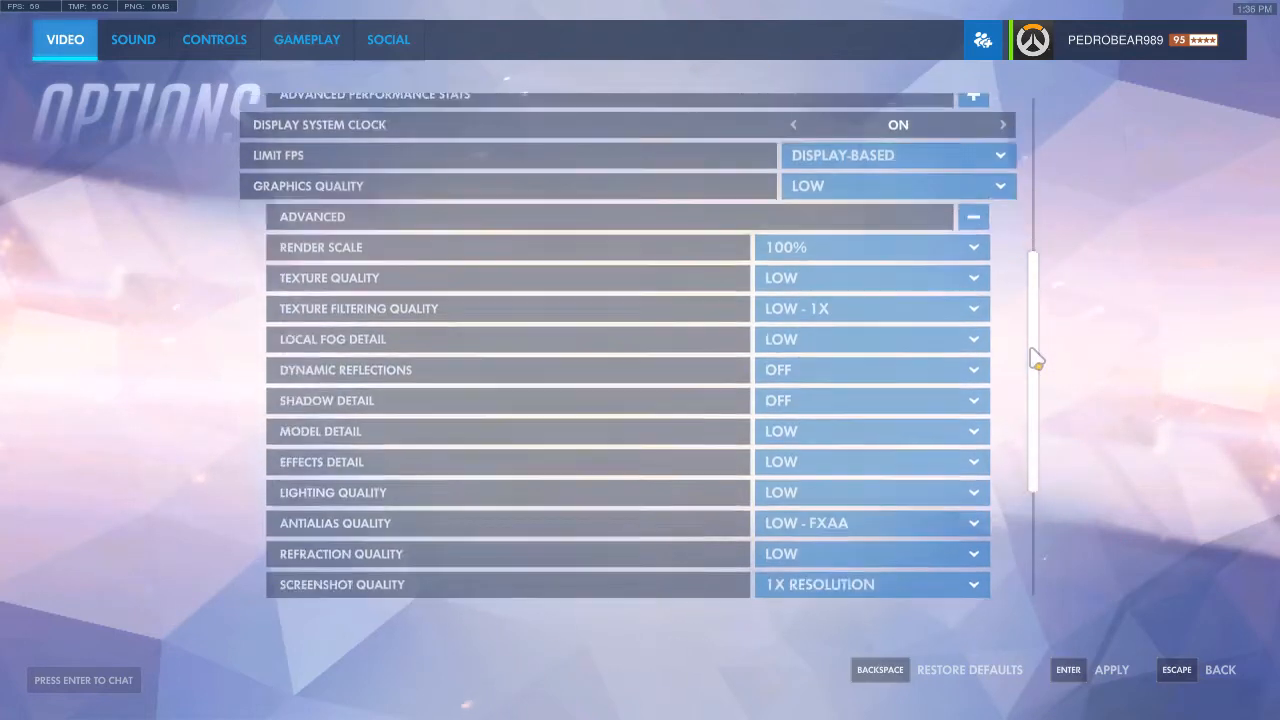
pyautogui.scroll(-3)
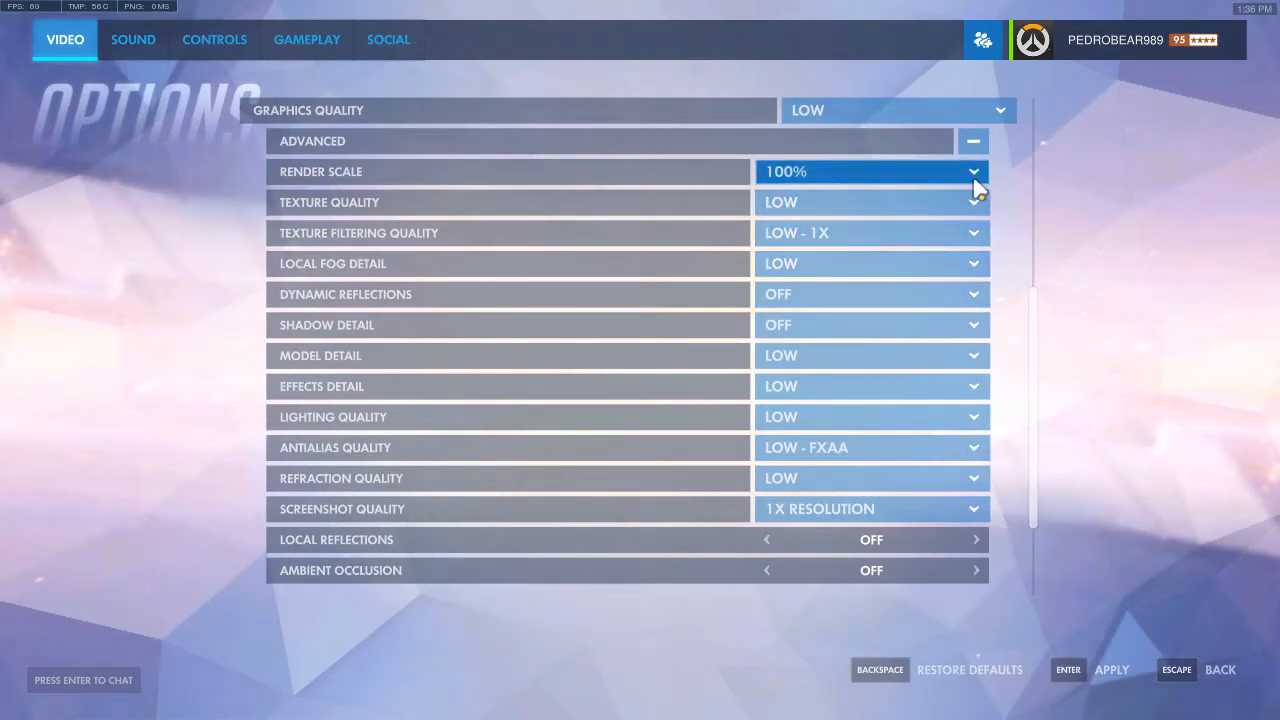
pyautogui.click(870, 172)
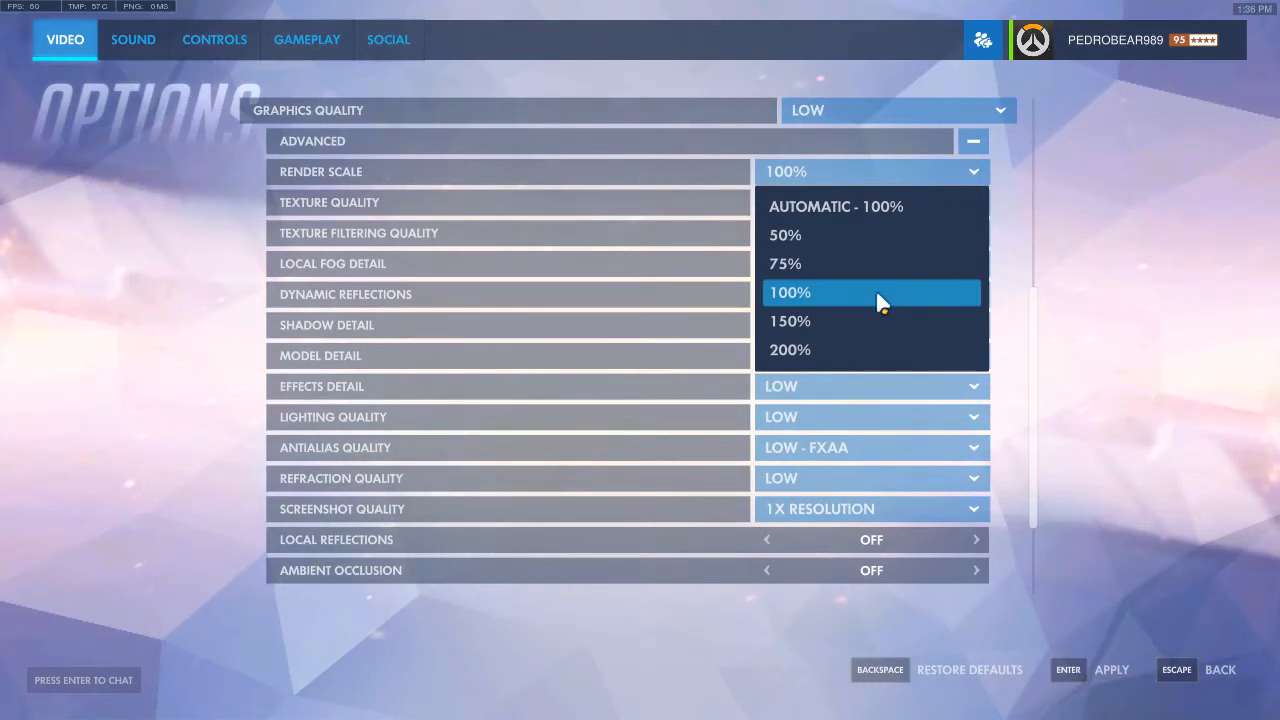
pyautogui.moveTo(882, 292)
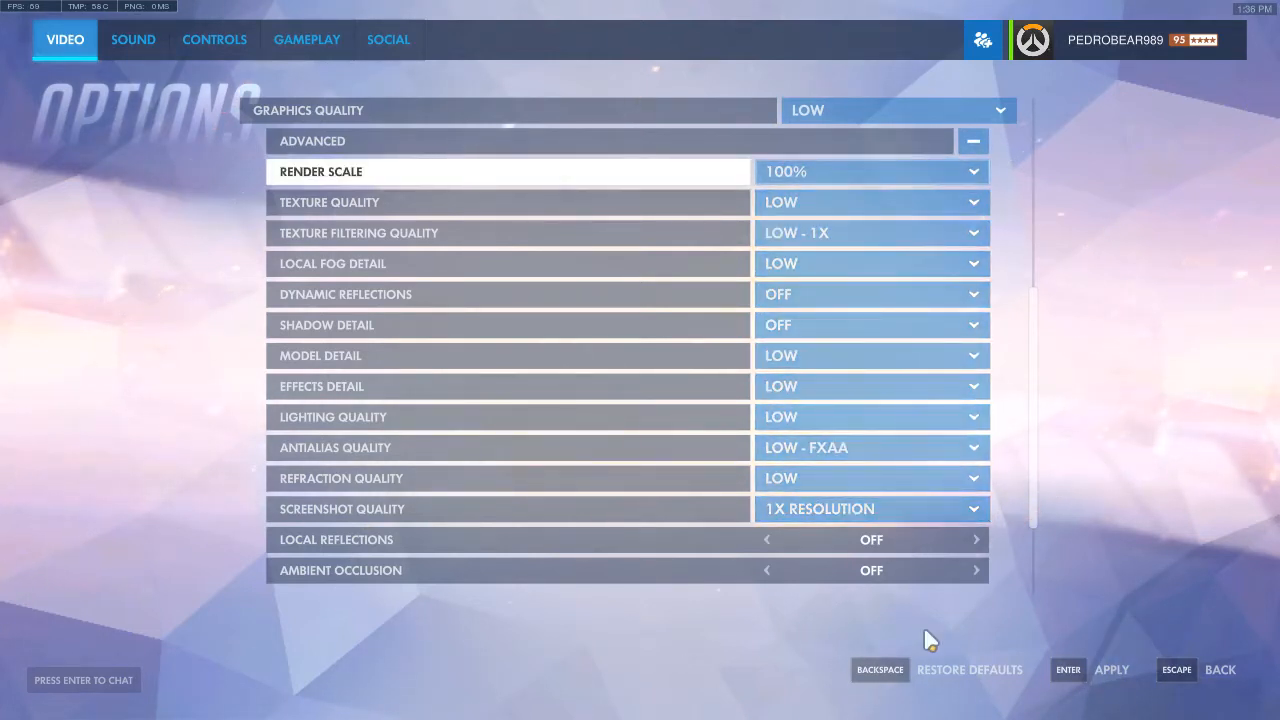
pyautogui.scroll(-3)
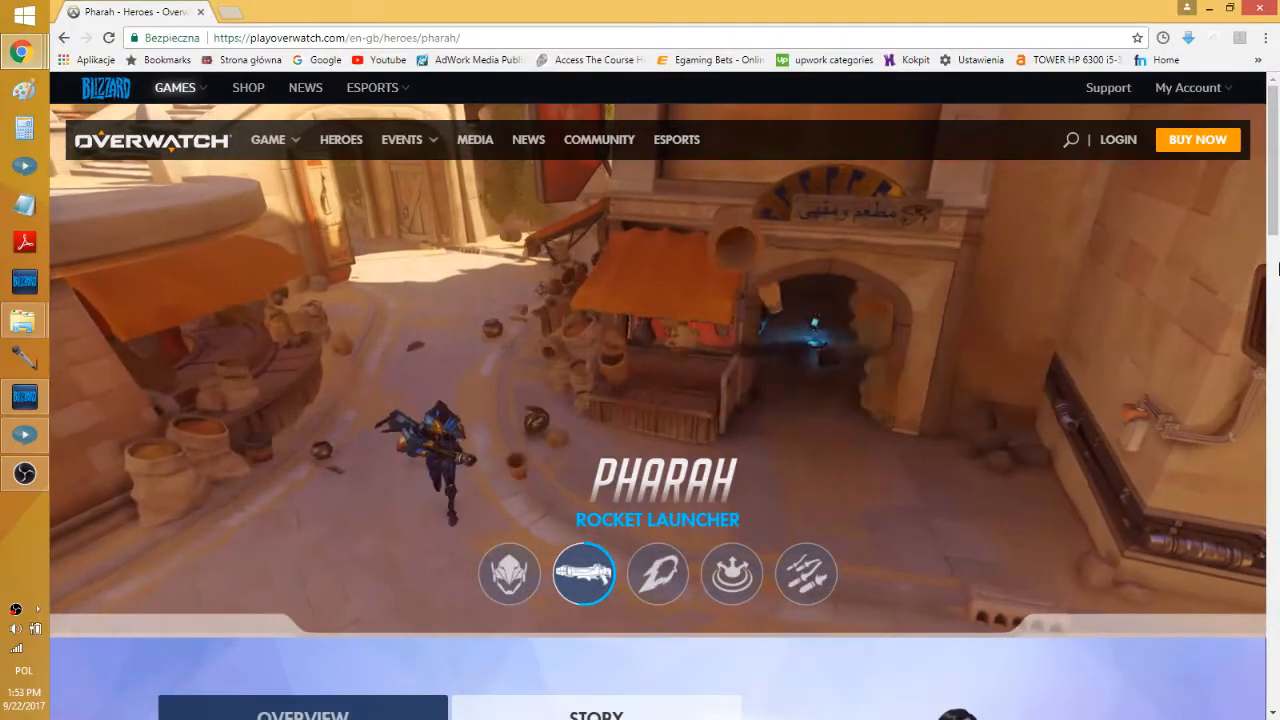
# - Play Pharah's Jump Jet, Concussive Blast and Barrage previews, then her general hero clip
pyautogui.click(656, 574)
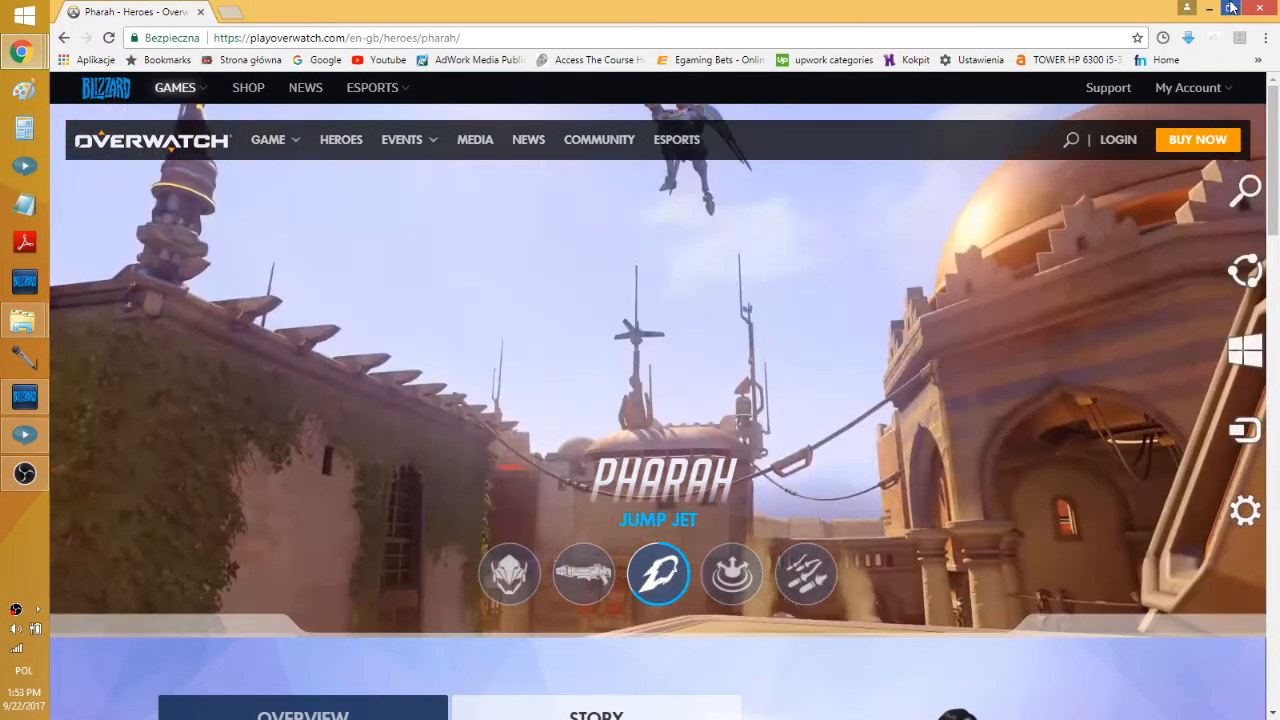
pyautogui.click(732, 572)
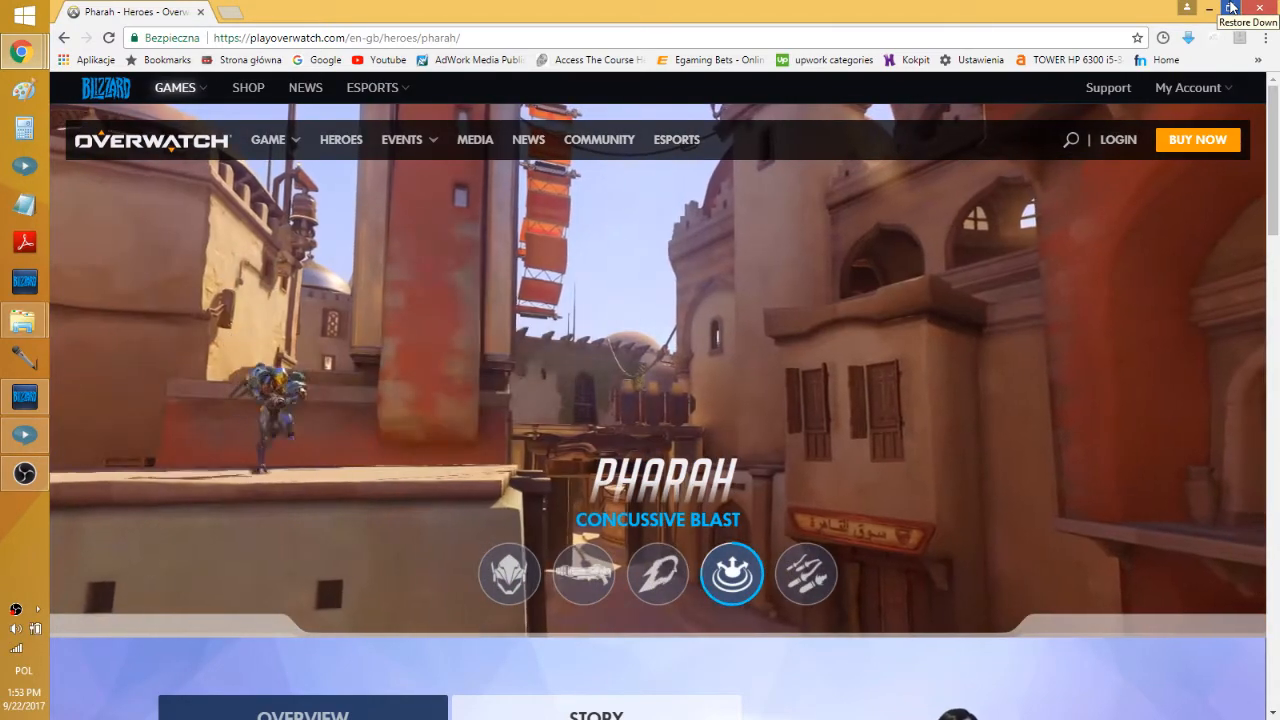
pyautogui.click(804, 572)
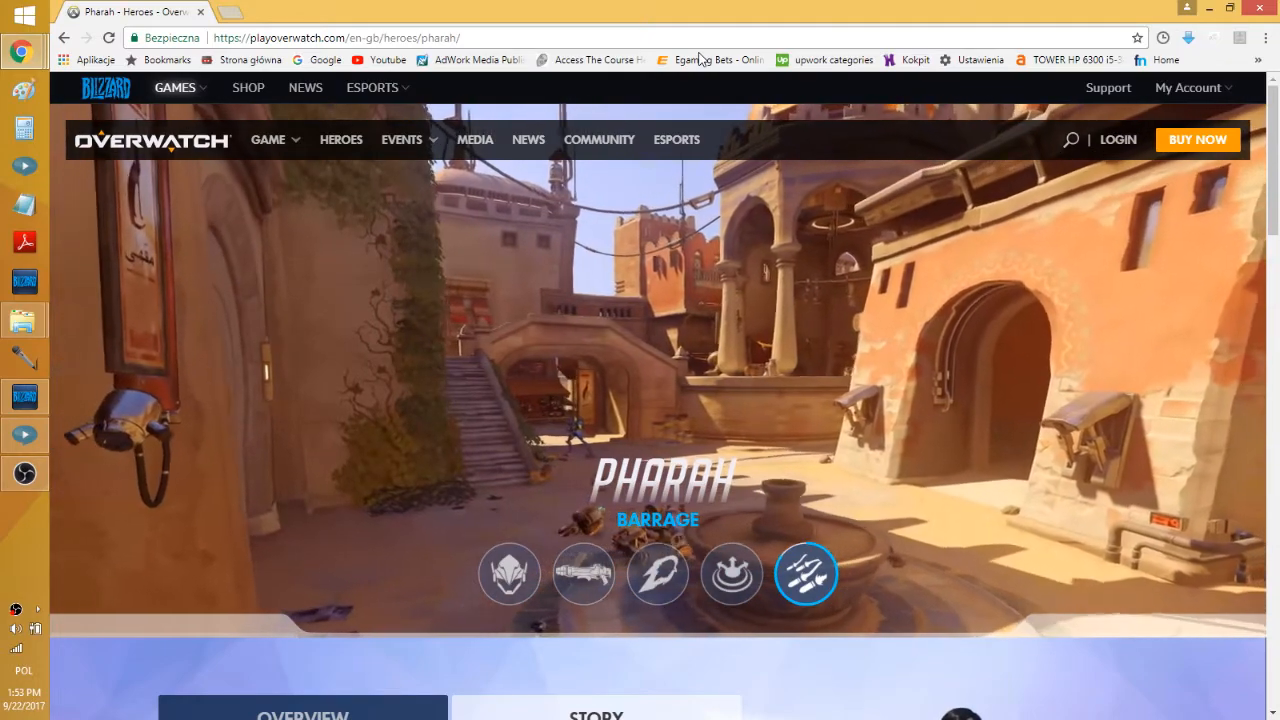
pyautogui.click(508, 574)
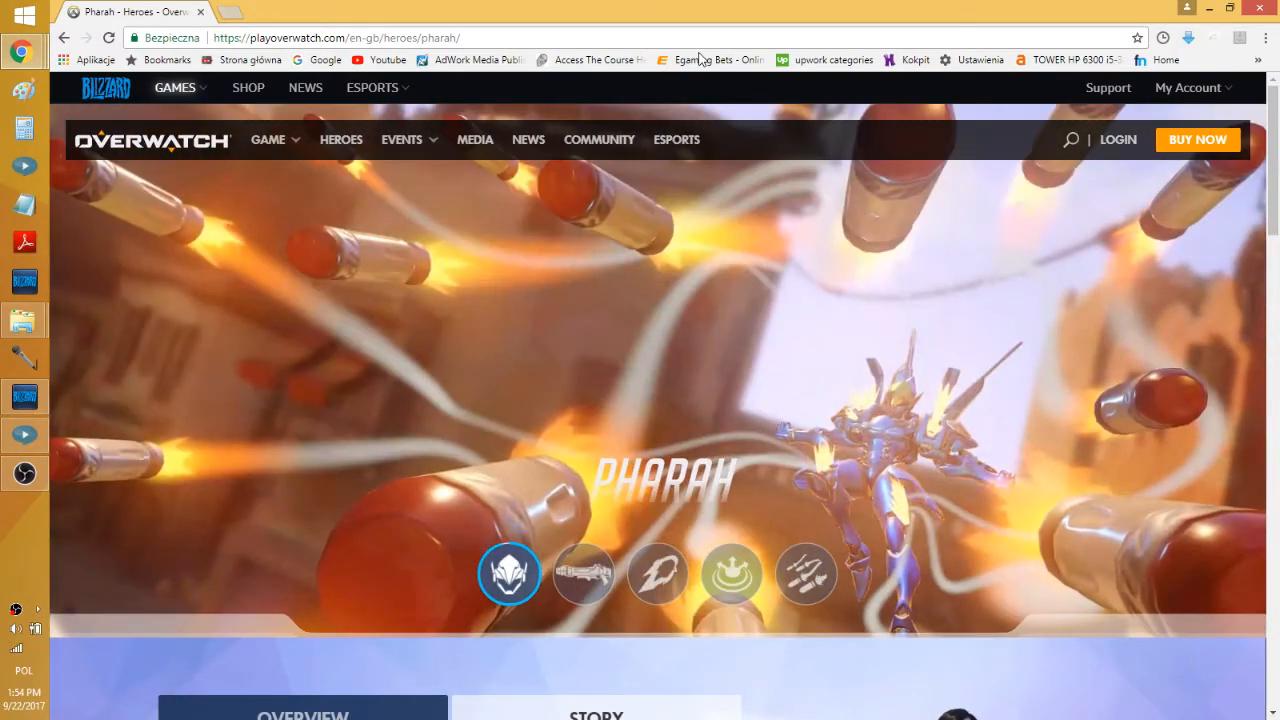
# - Play Pharah's Rocket Launcher, Jump Jet, Concussive Blast and Barrage previews, then her general clip
pyautogui.click(584, 572)
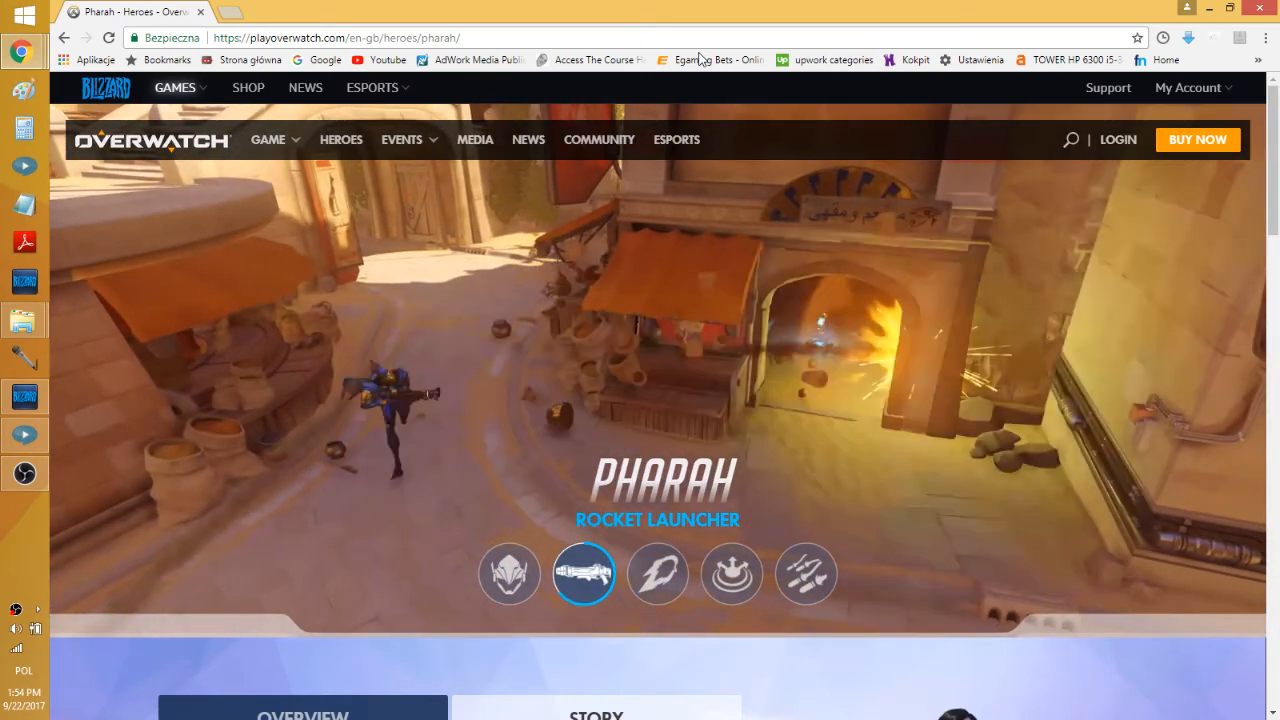
pyautogui.click(656, 574)
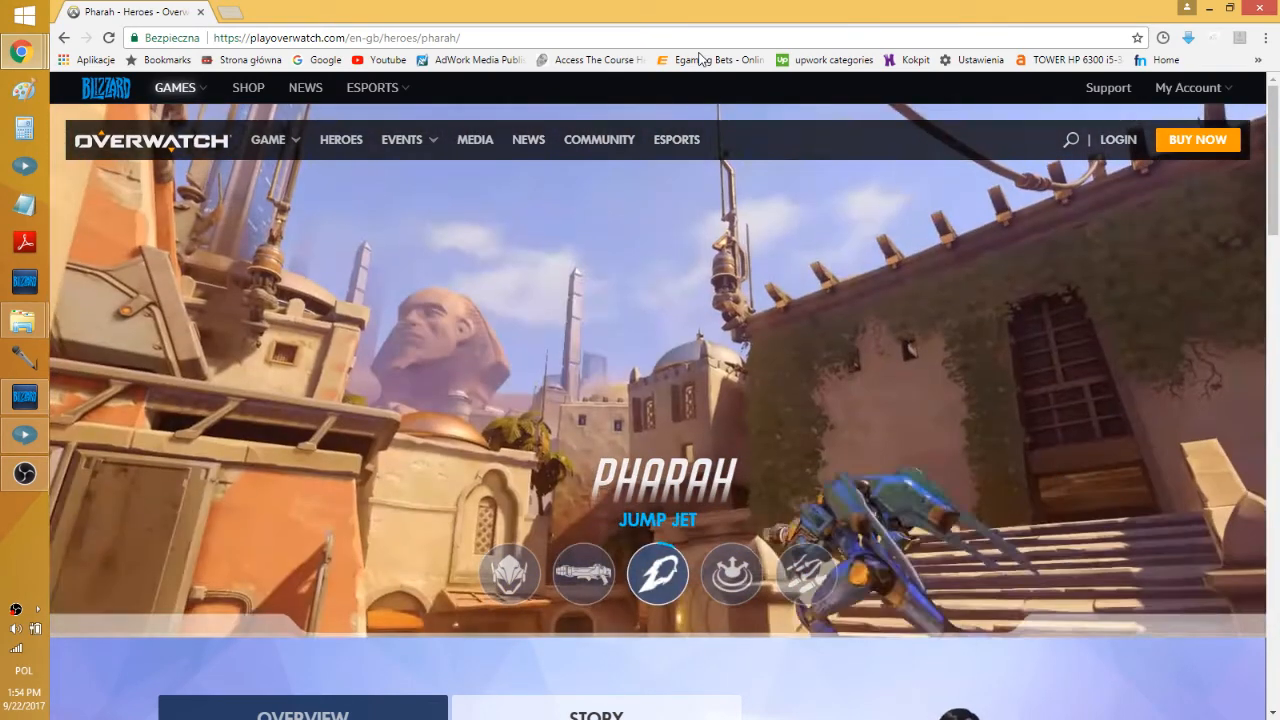
pyautogui.moveTo(708, 52)
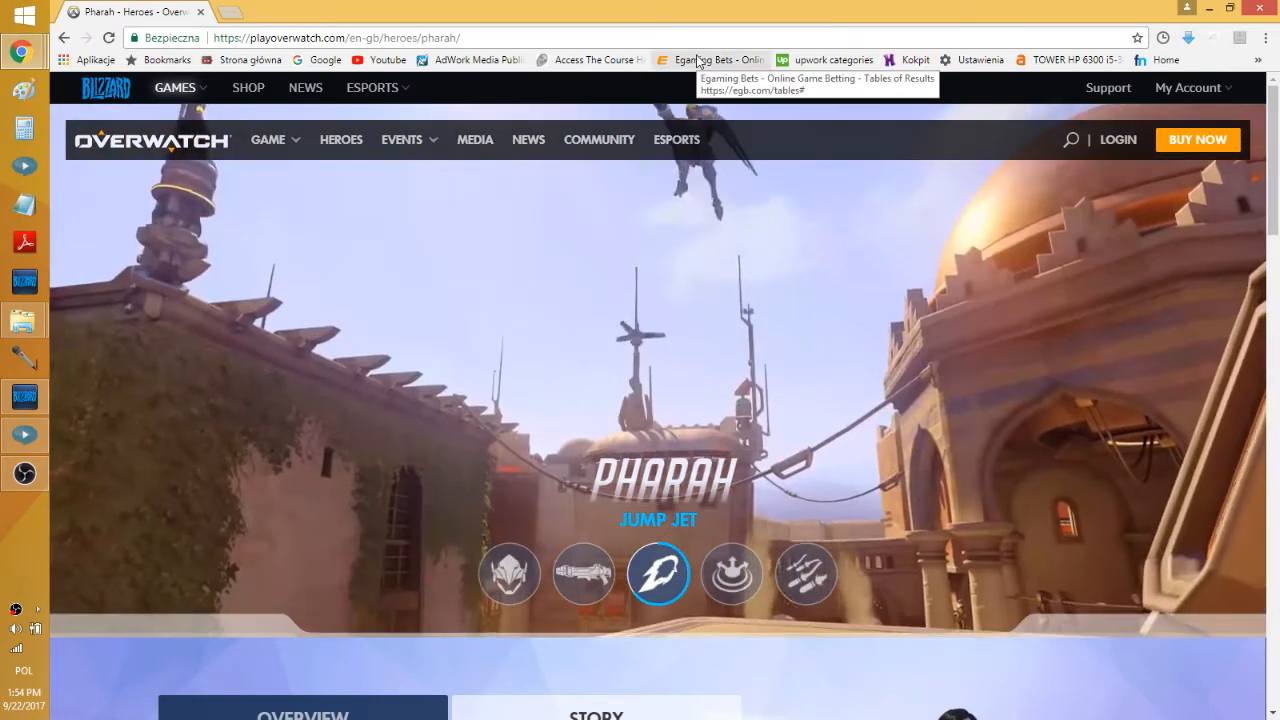
pyautogui.click(732, 572)
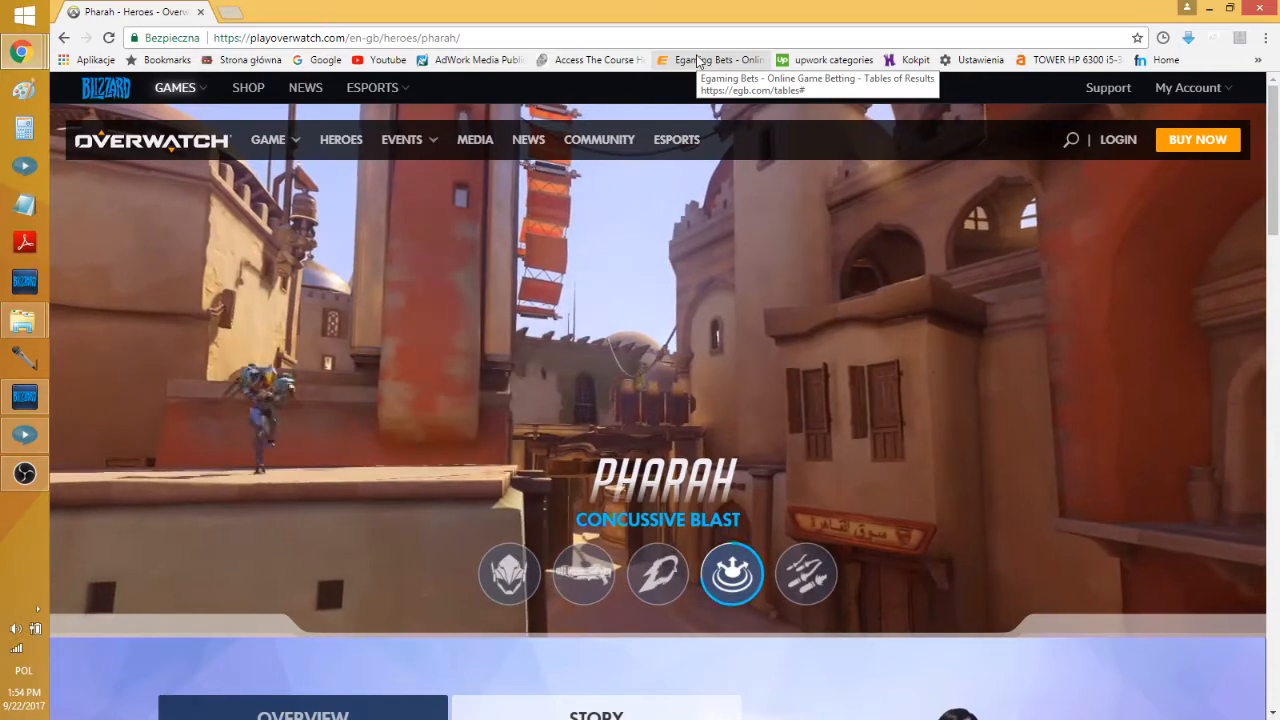
pyautogui.click(804, 572)
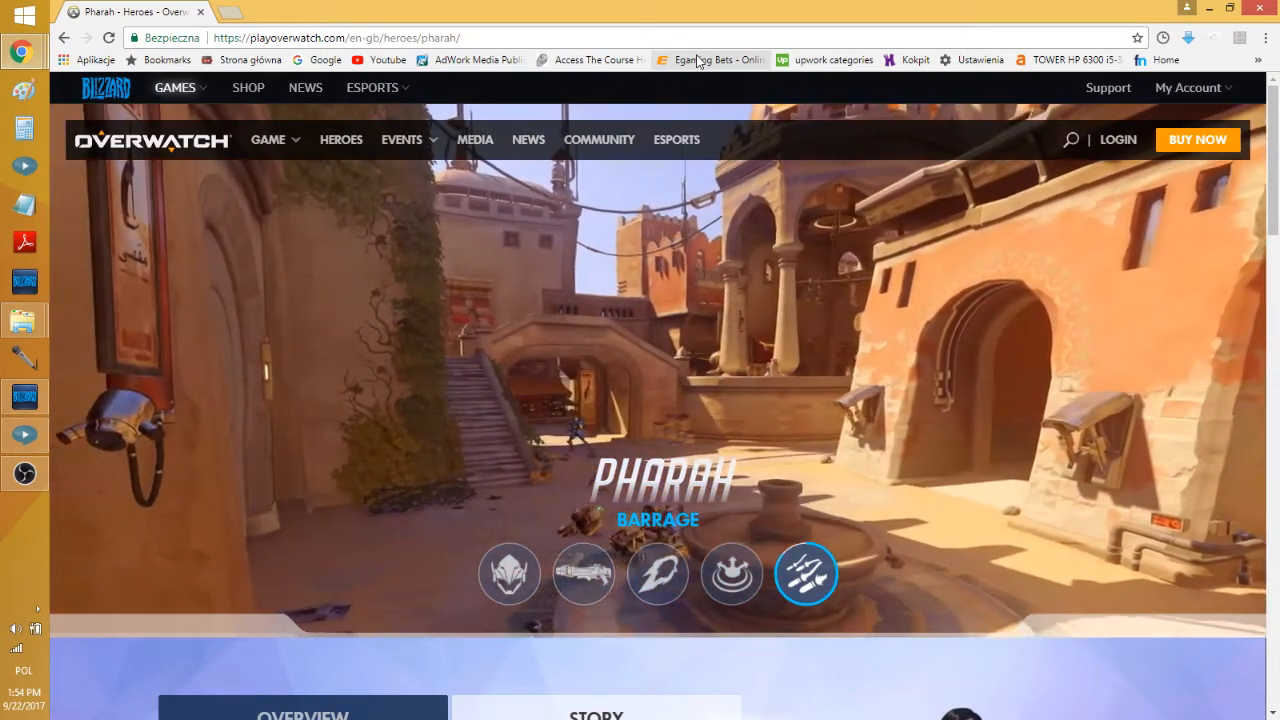
pyautogui.click(508, 572)
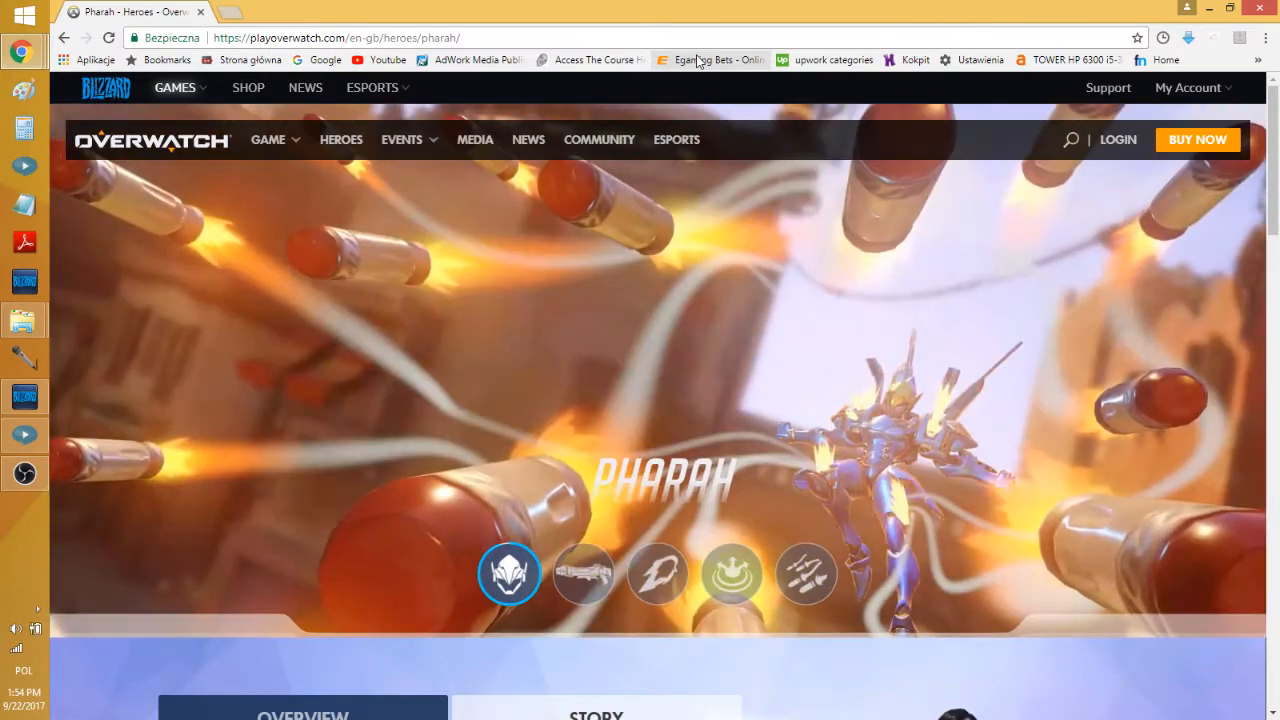
# - Replay Pharah's Rocket Launcher, Jump Jet and Concussive Blast previews once more
pyautogui.click(584, 572)
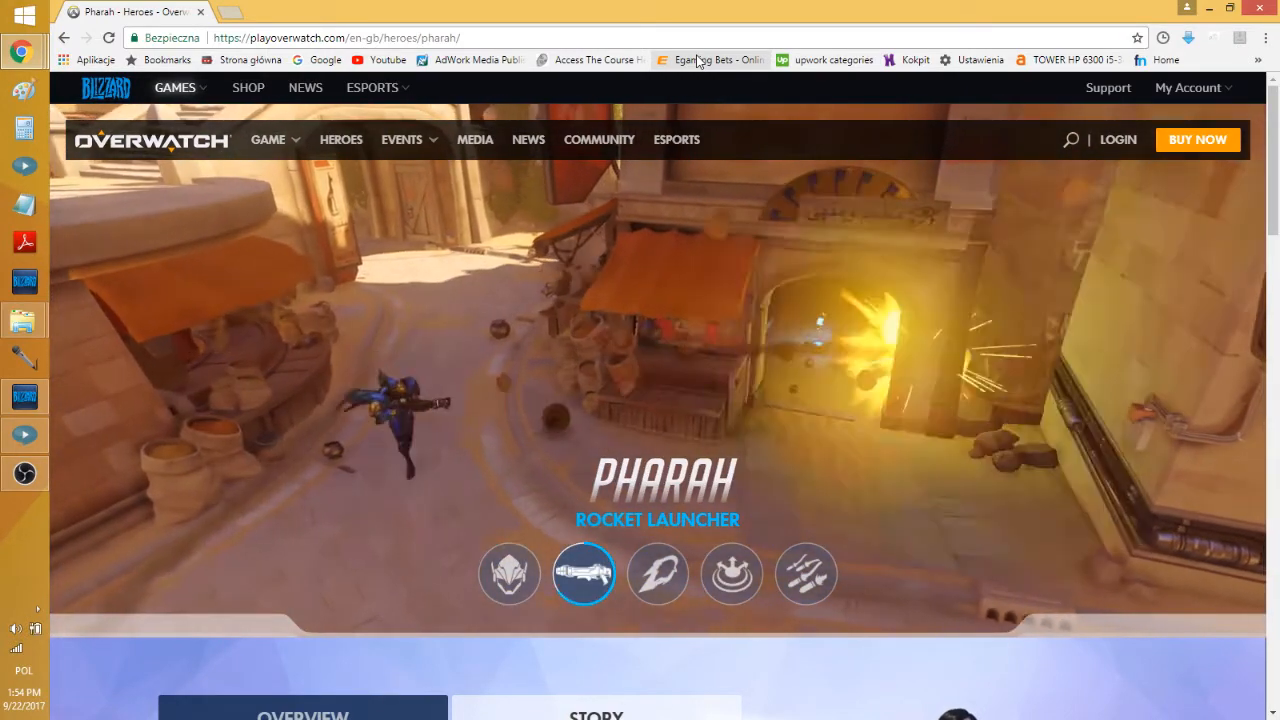
pyautogui.click(656, 572)
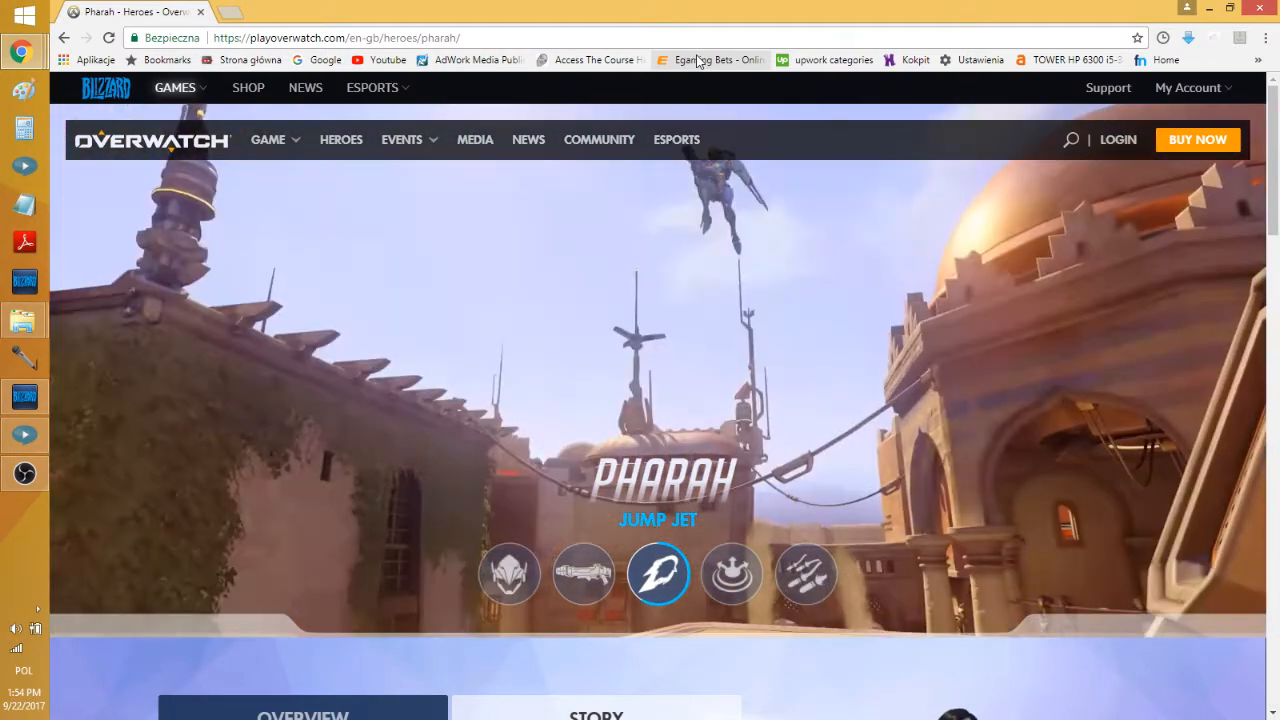
pyautogui.click(732, 572)
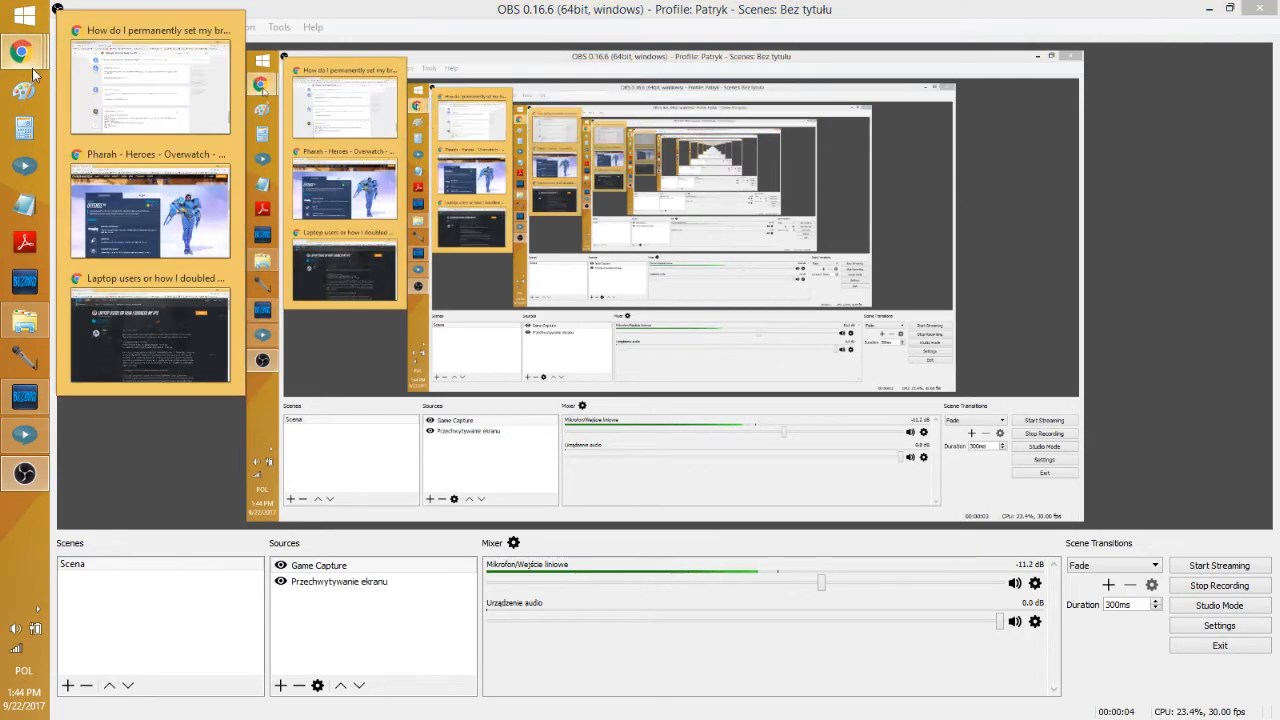
# - Switch to the 'Laptop users or how I doubled my FPS' forum thread and read its tips
pyautogui.click(148, 336)
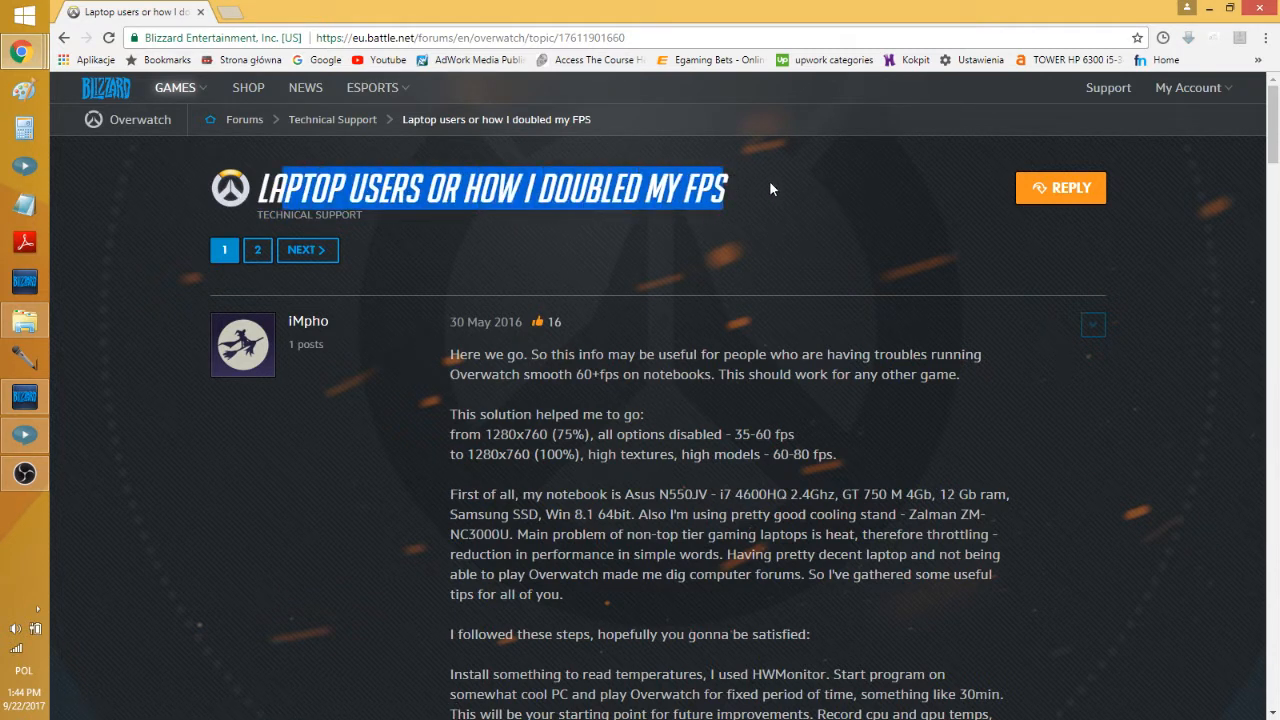
pyautogui.scroll(-3)
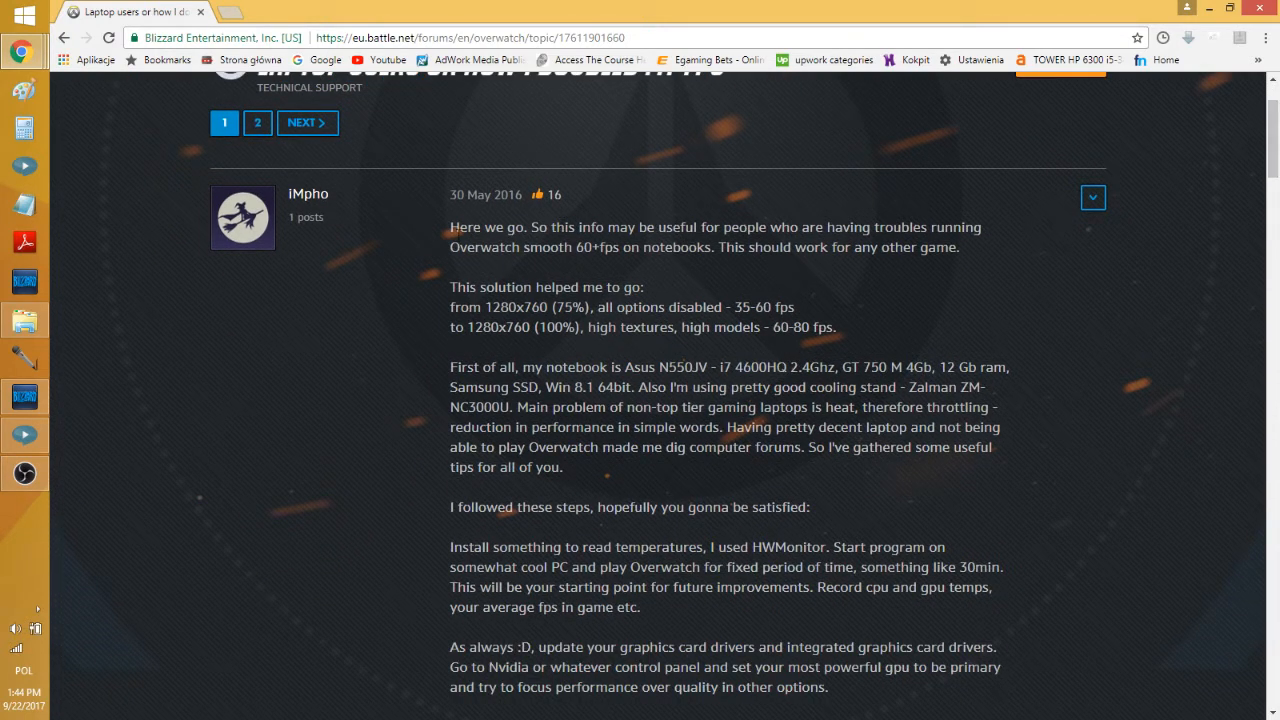
pyautogui.moveTo(296, 212)
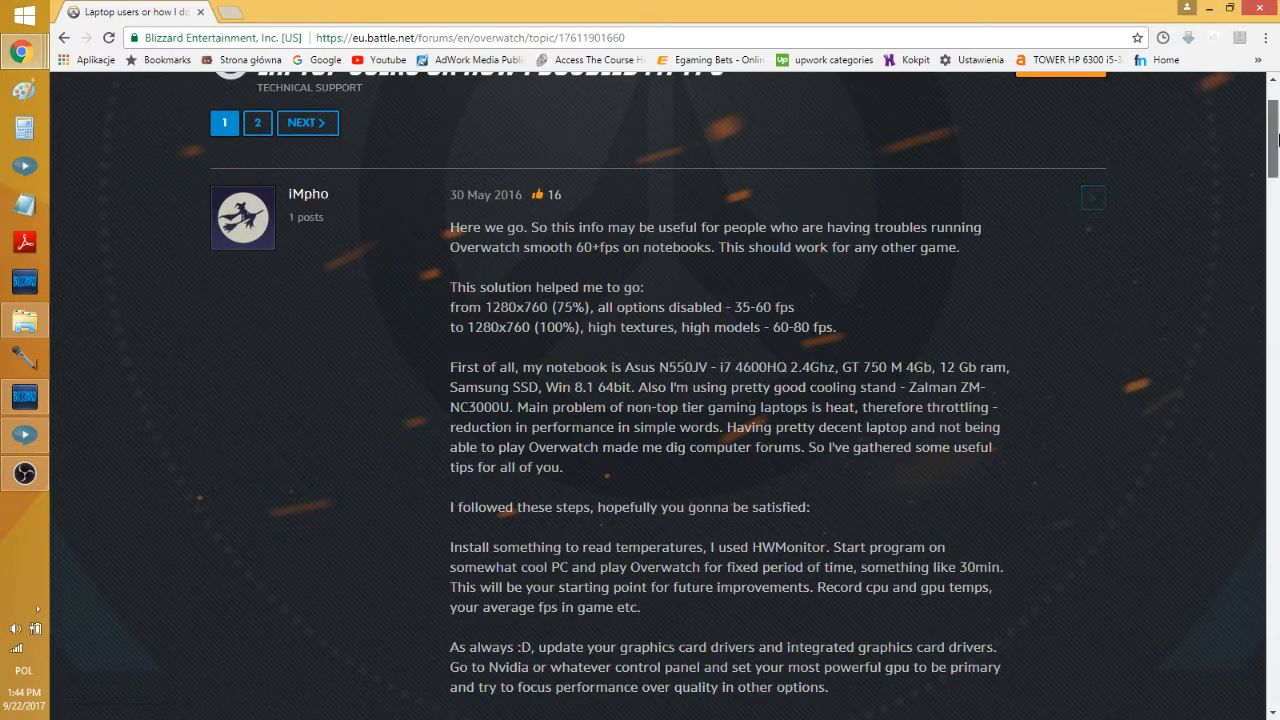
pyautogui.scroll(-3)
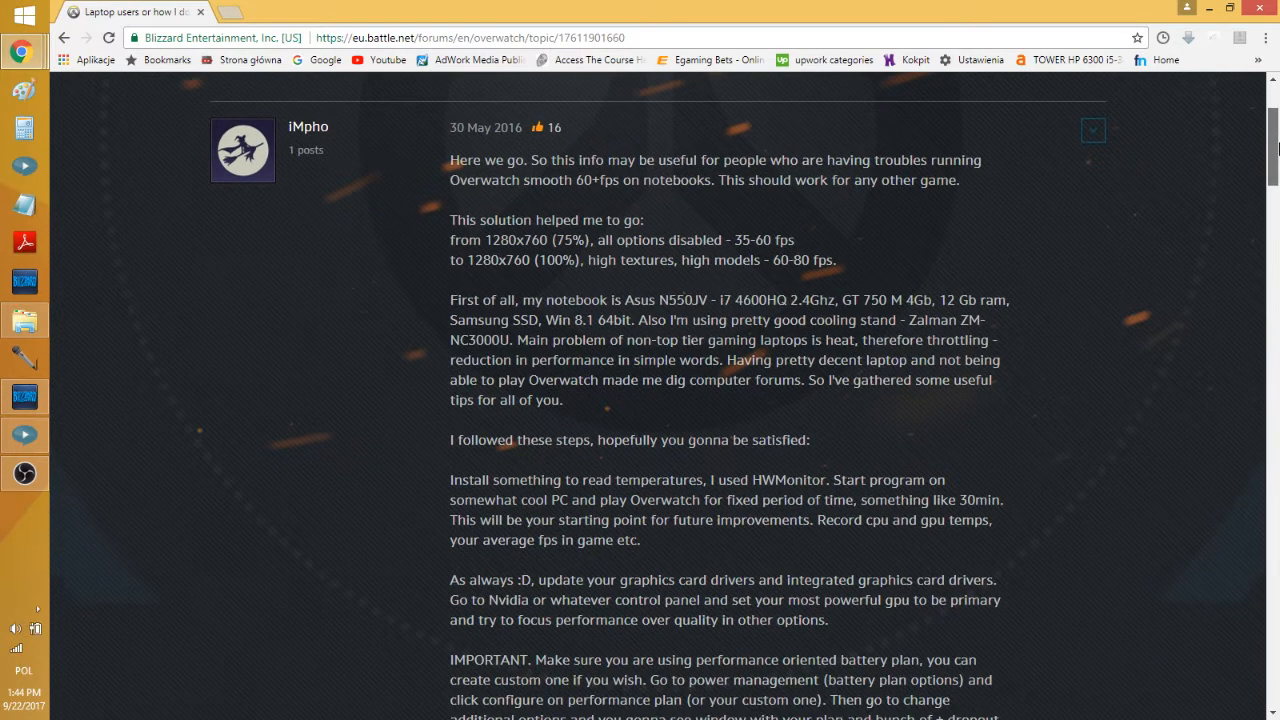
pyautogui.scroll(-3)
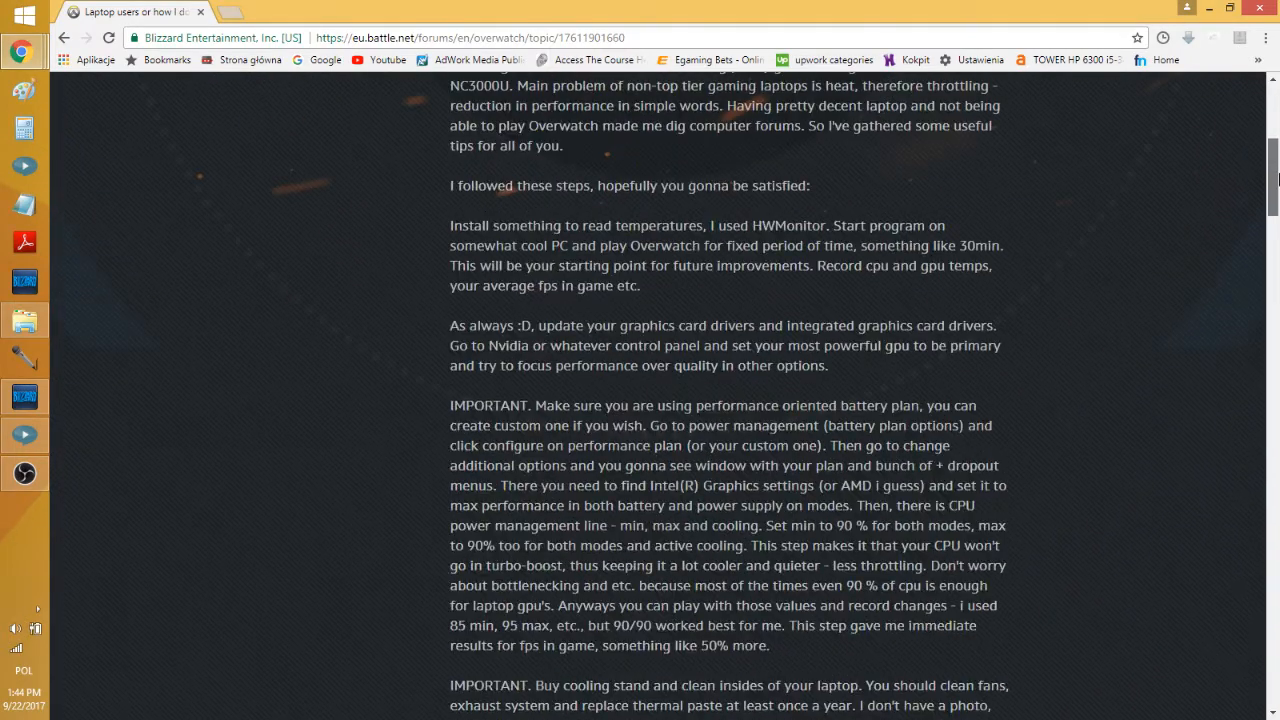
pyautogui.scroll(-3)
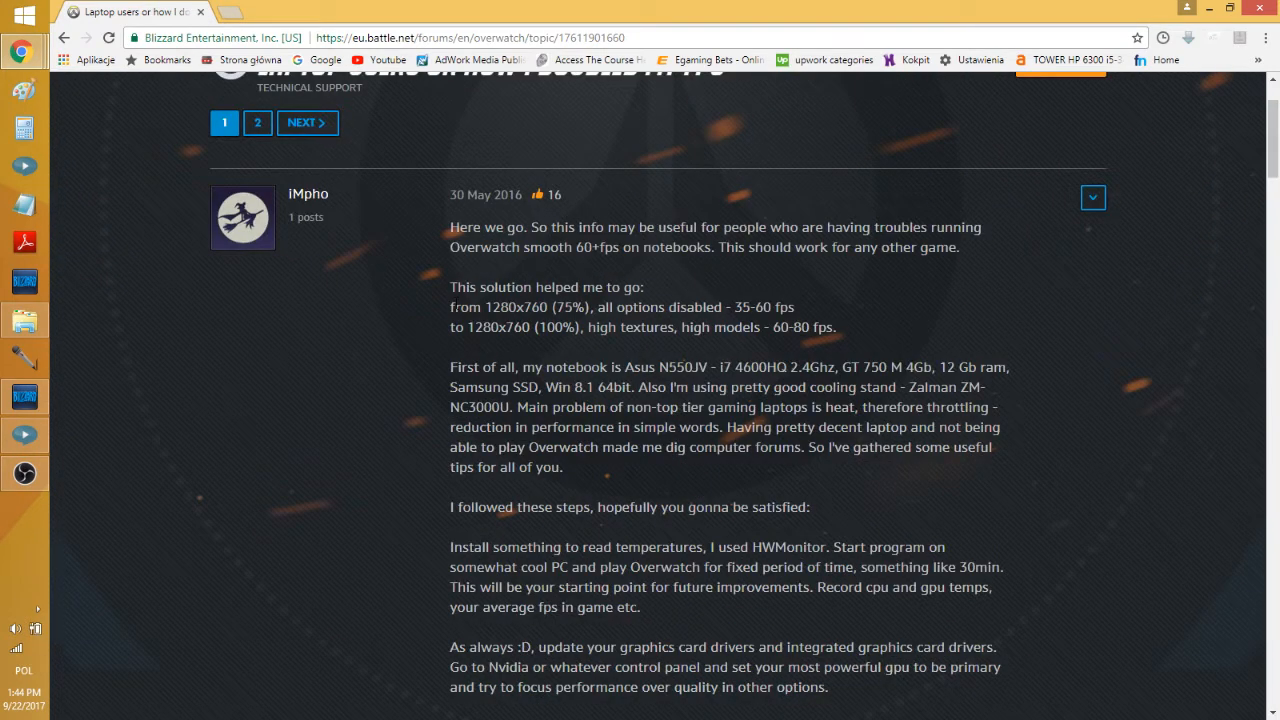
pyautogui.moveTo(452, 194); pyautogui.dragTo(588, 308)
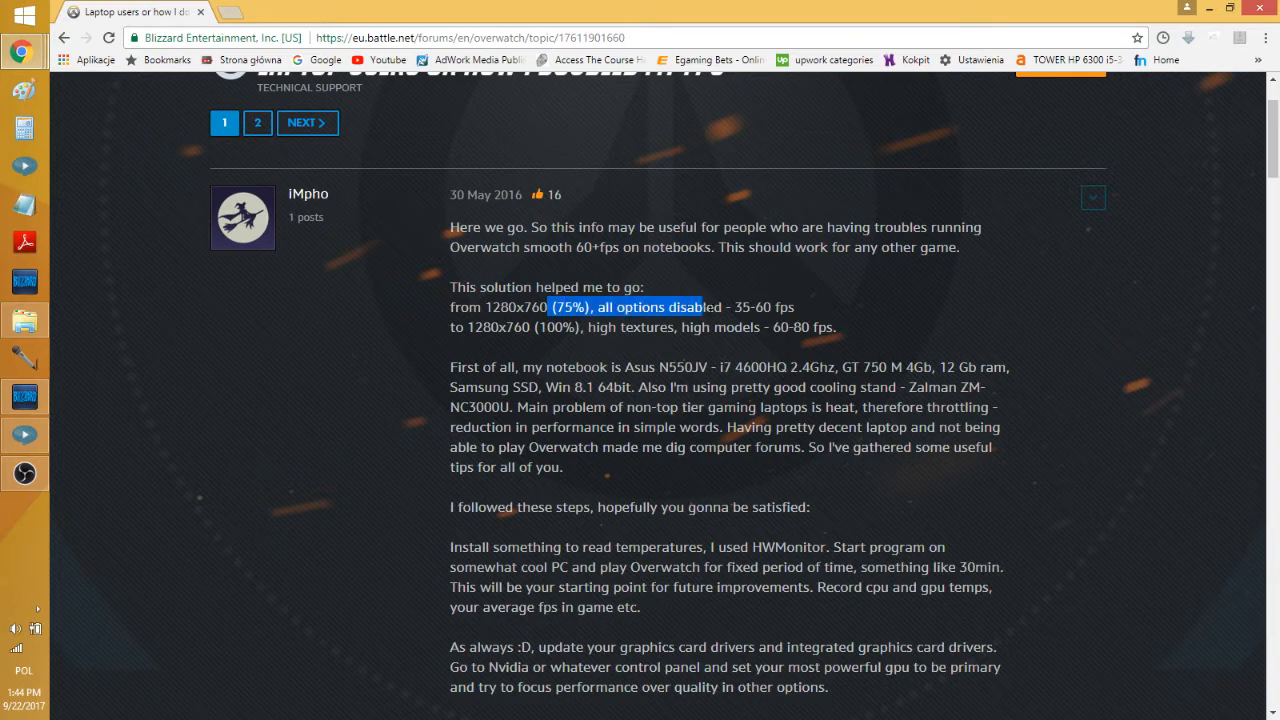
pyautogui.moveTo(550, 308); pyautogui.dragTo(790, 308)
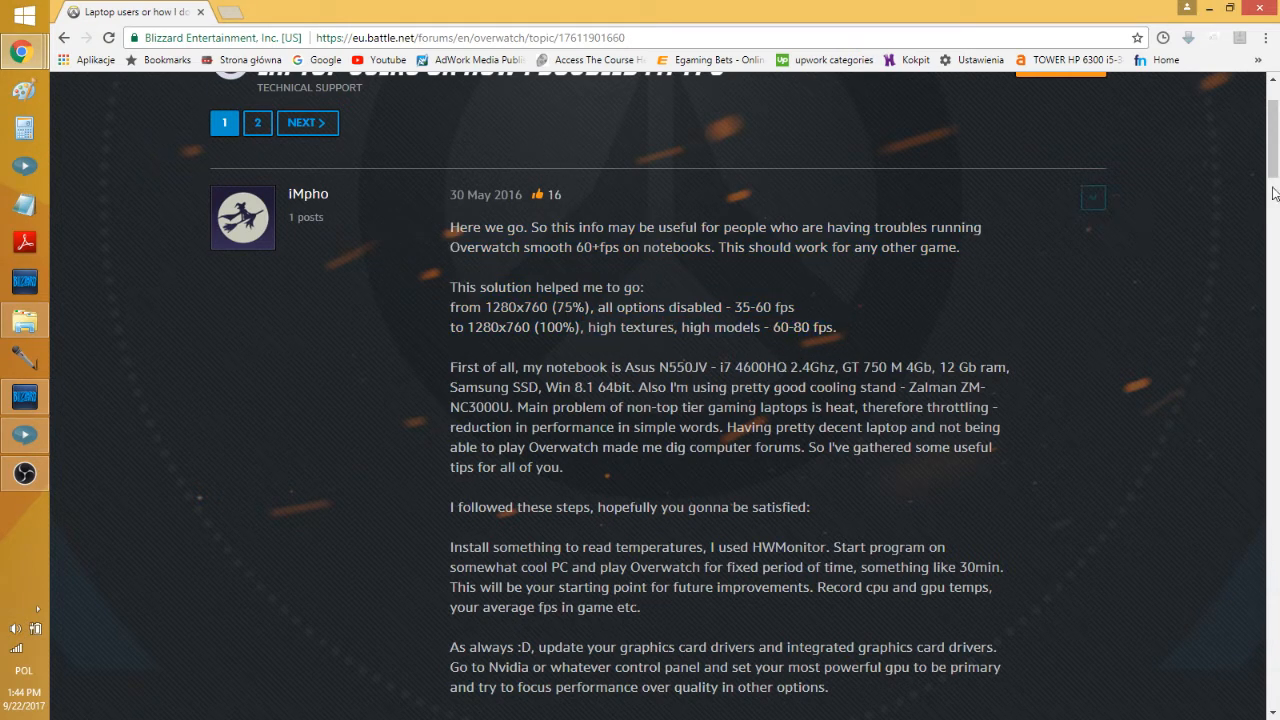
pyautogui.scroll(-3)
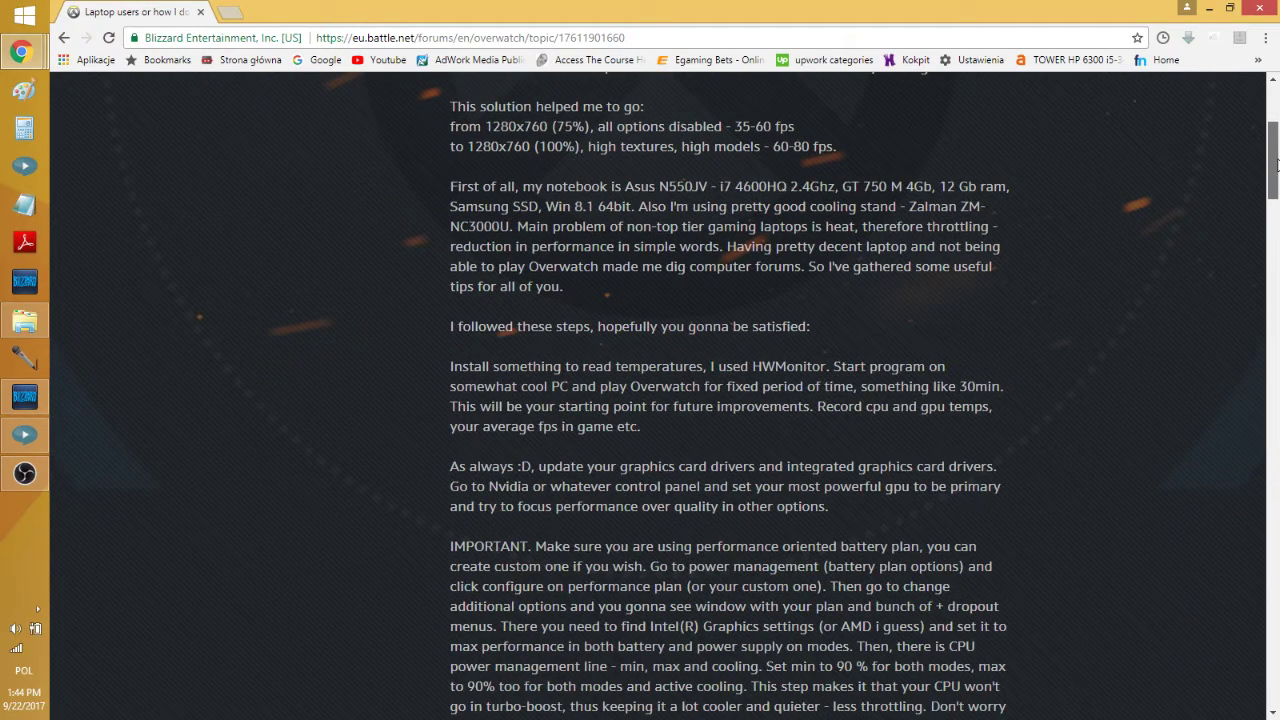
pyautogui.scroll(-3)
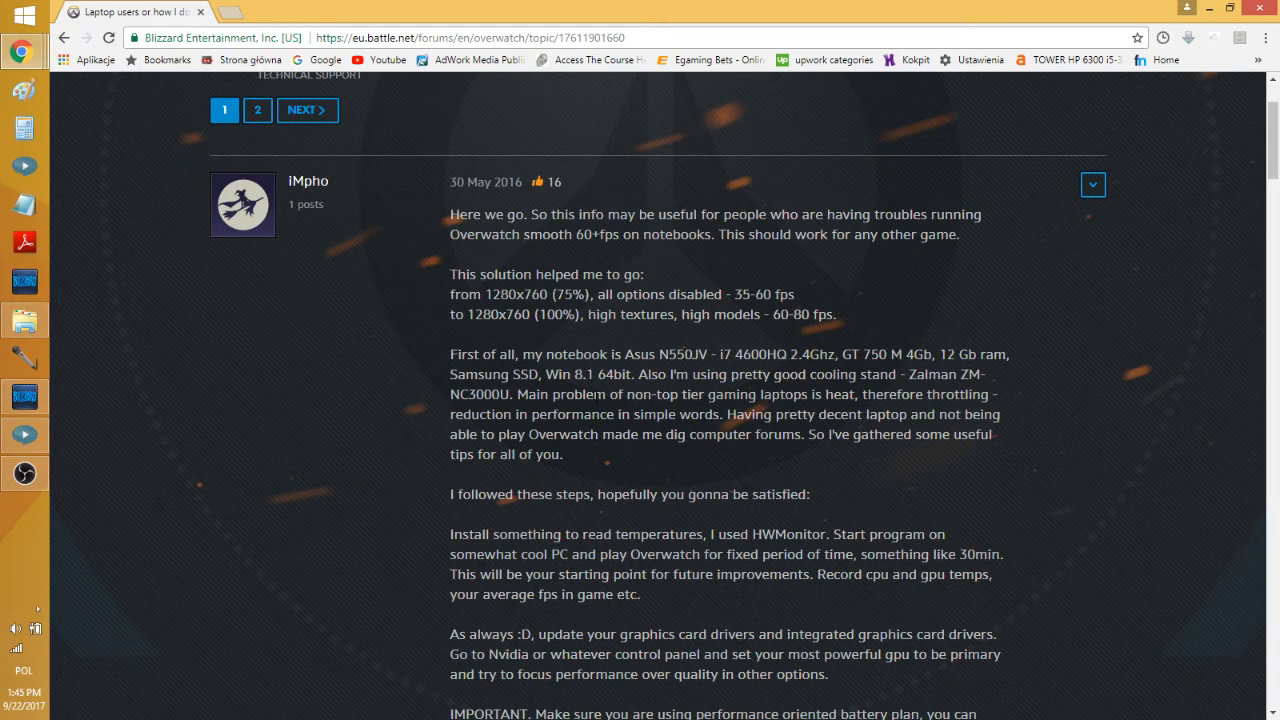
pyautogui.moveTo(440, 342)
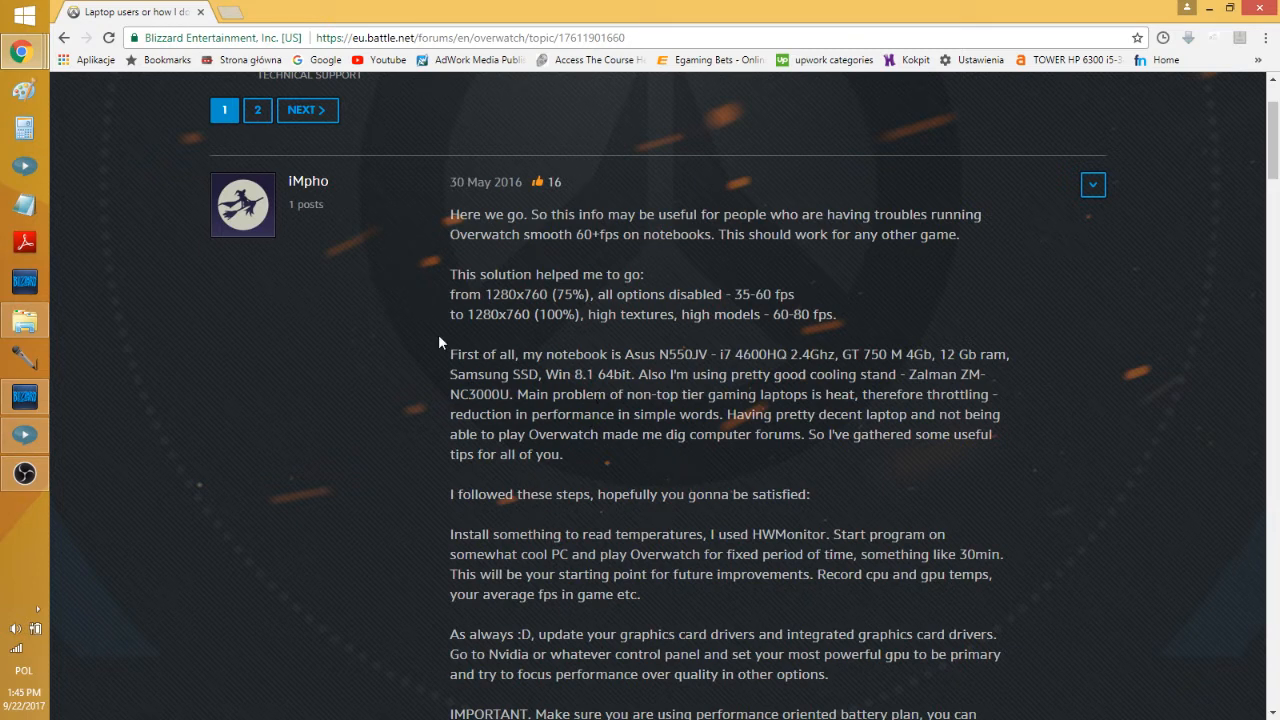
pyautogui.scroll(-3)
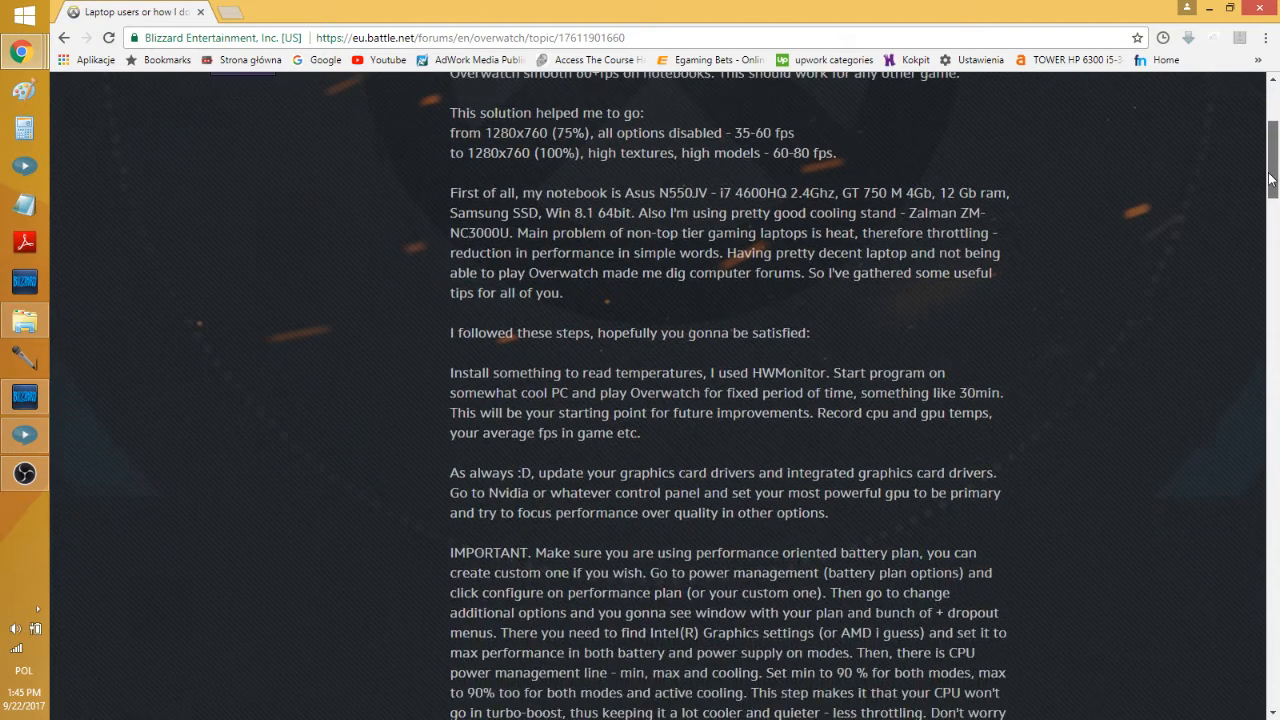
pyautogui.scroll(-3)
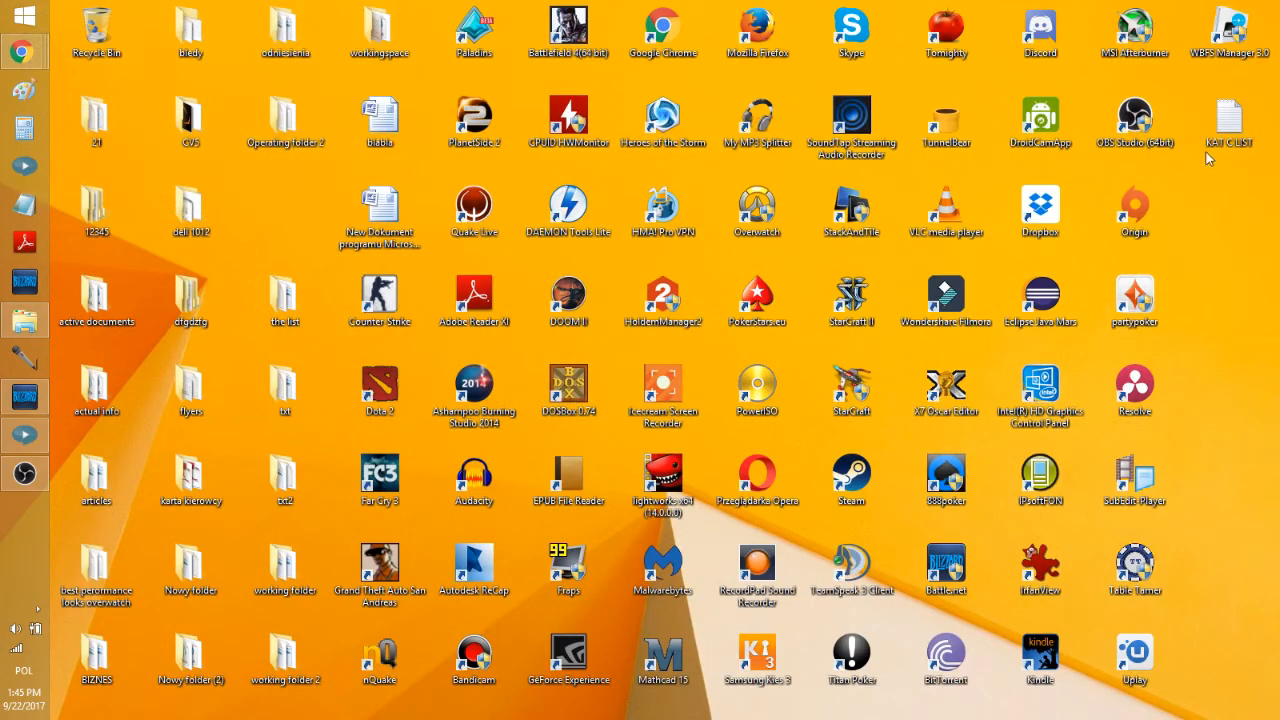
# - Reach Power Options from the desktop and open advanced settings for the High performance plan
pyautogui.rightClick(1210, 160)
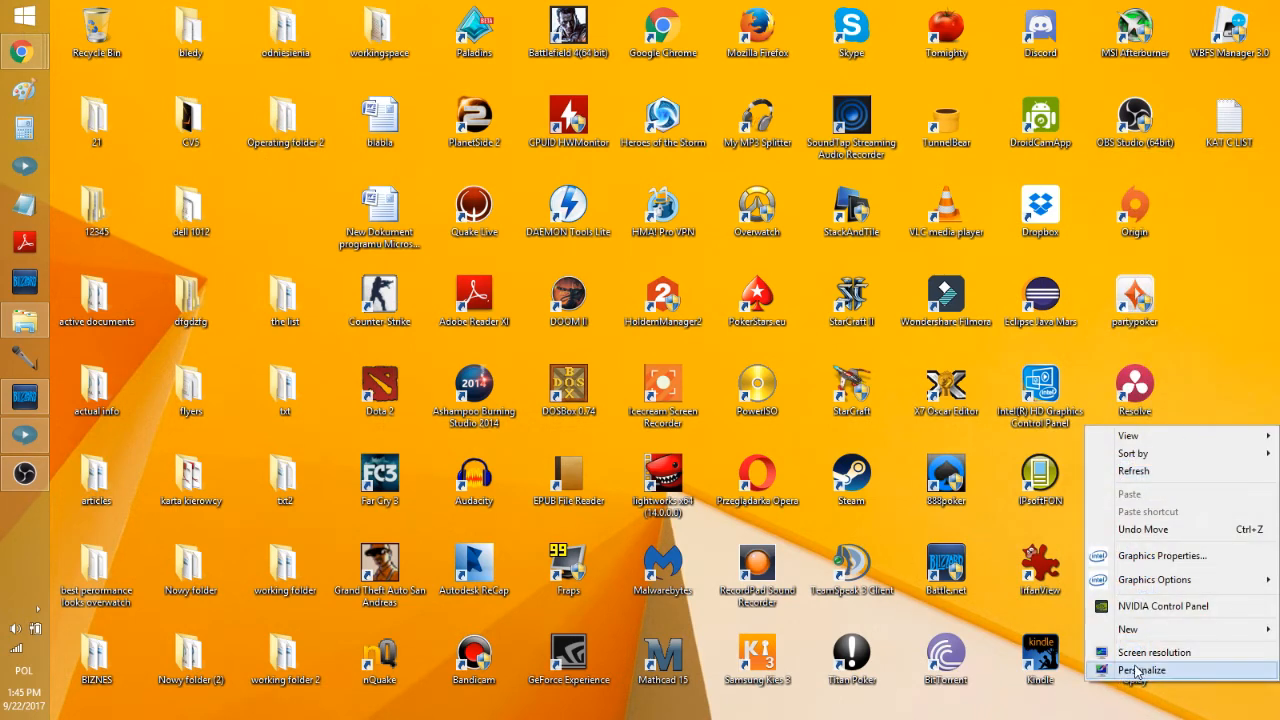
pyautogui.click(1148, 664)
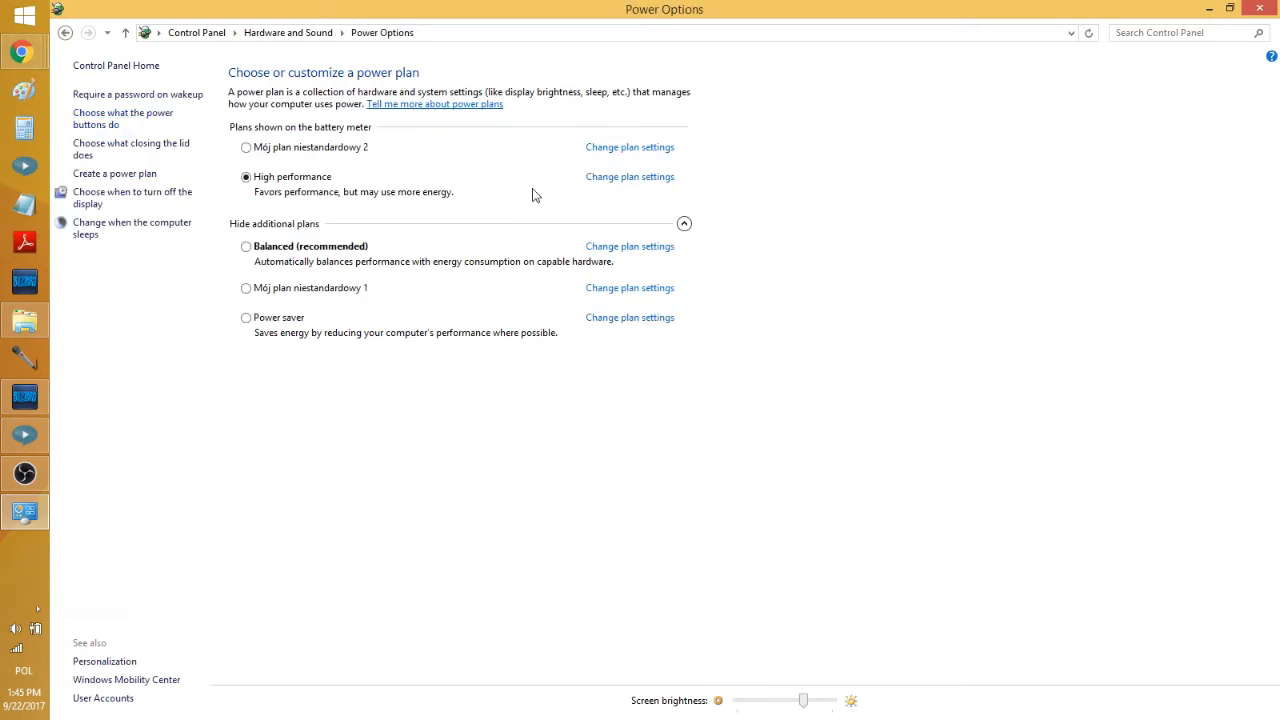
pyautogui.moveTo(616, 176)
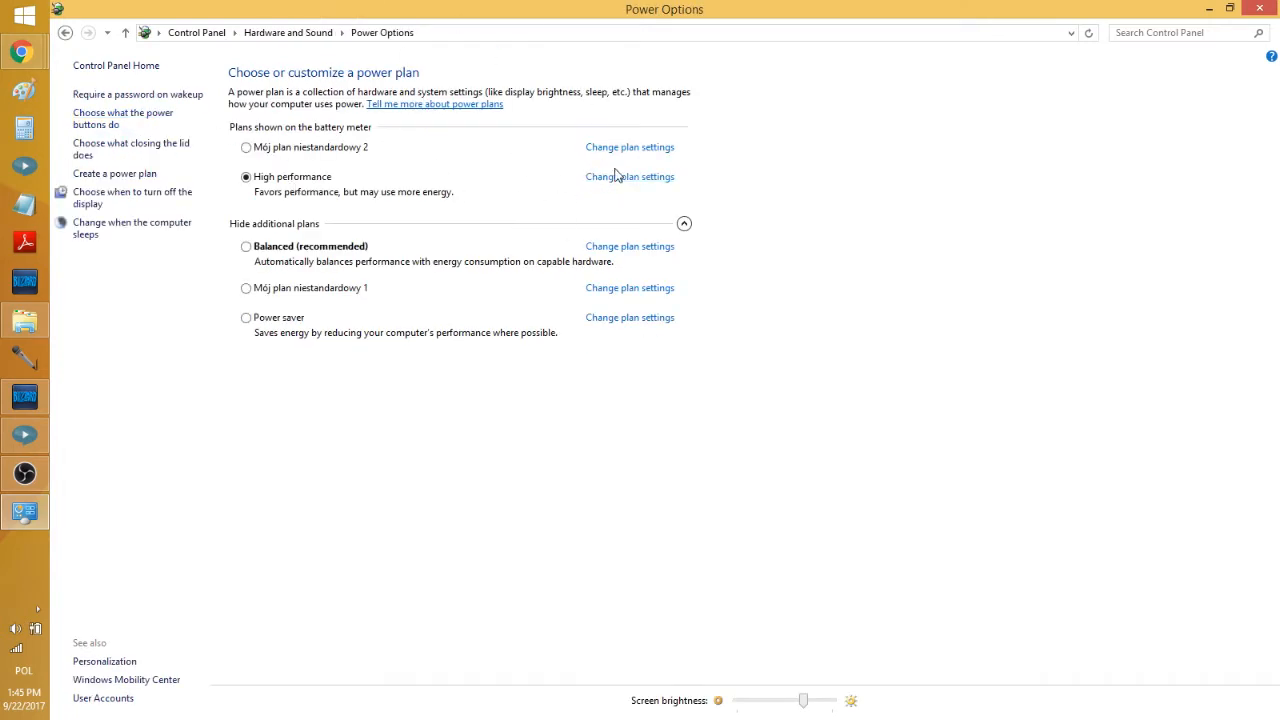
pyautogui.click(628, 176)
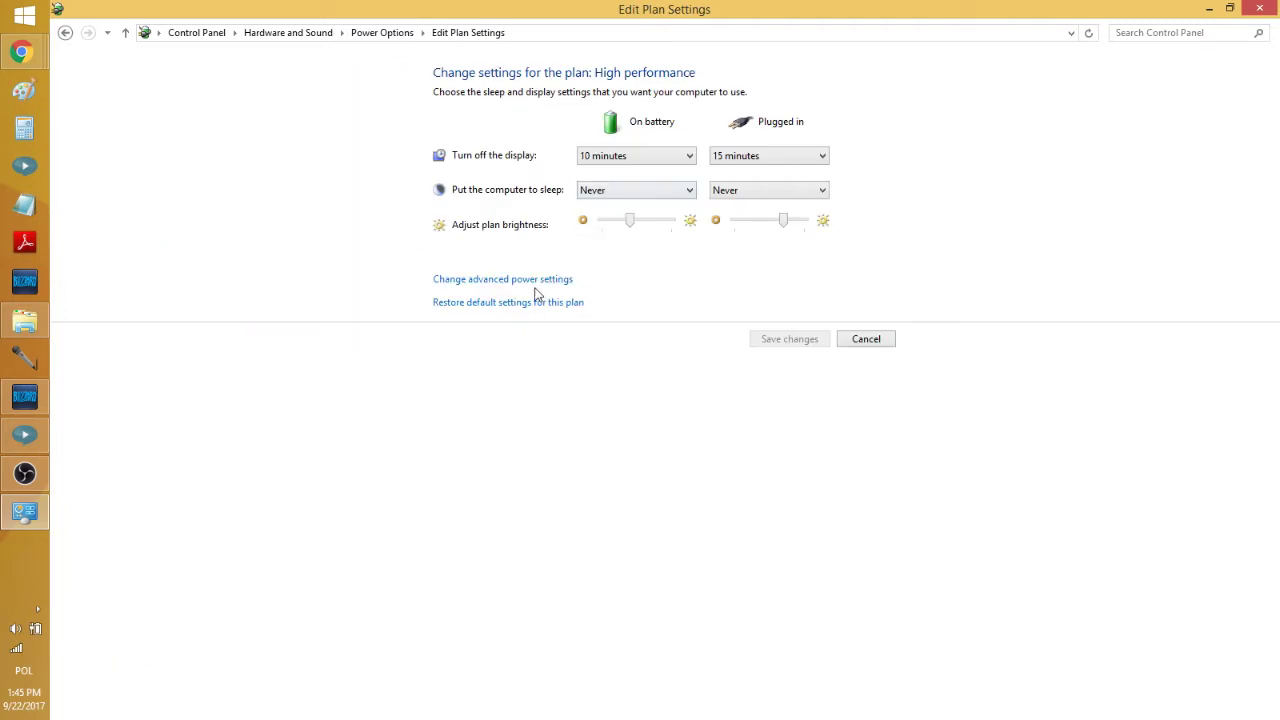
pyautogui.click(502, 278)
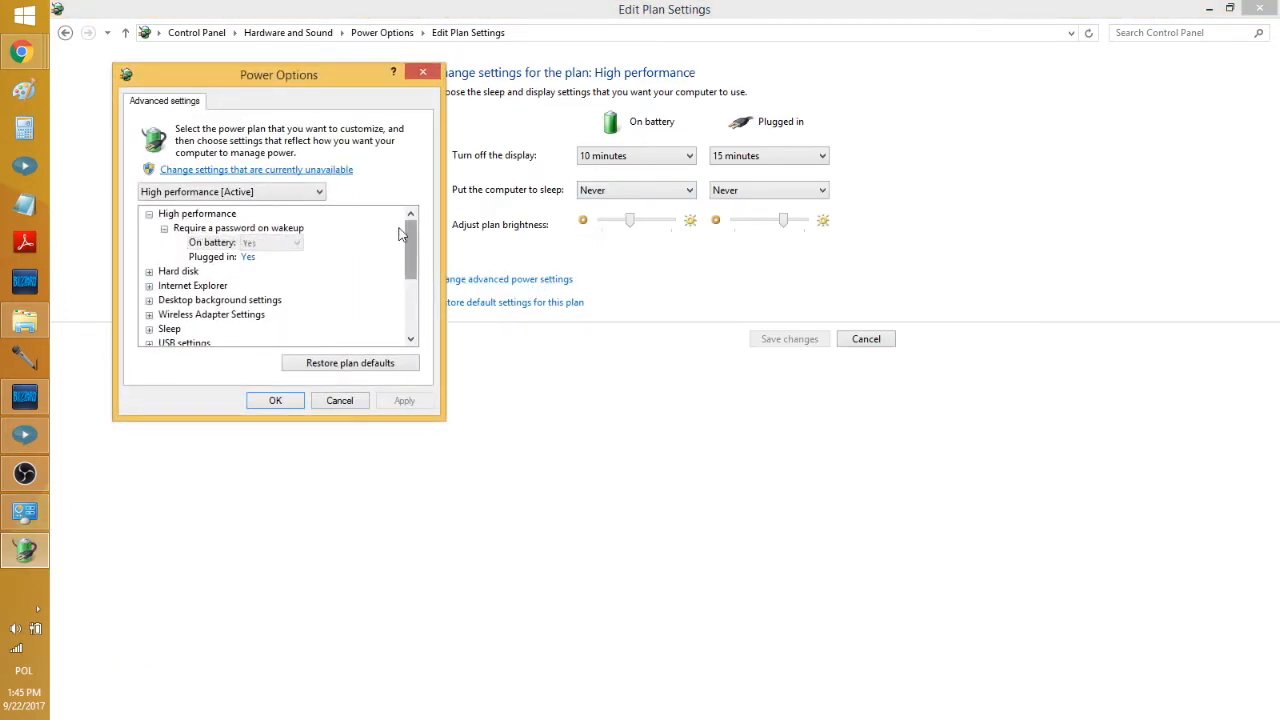
pyautogui.moveTo(402, 244)
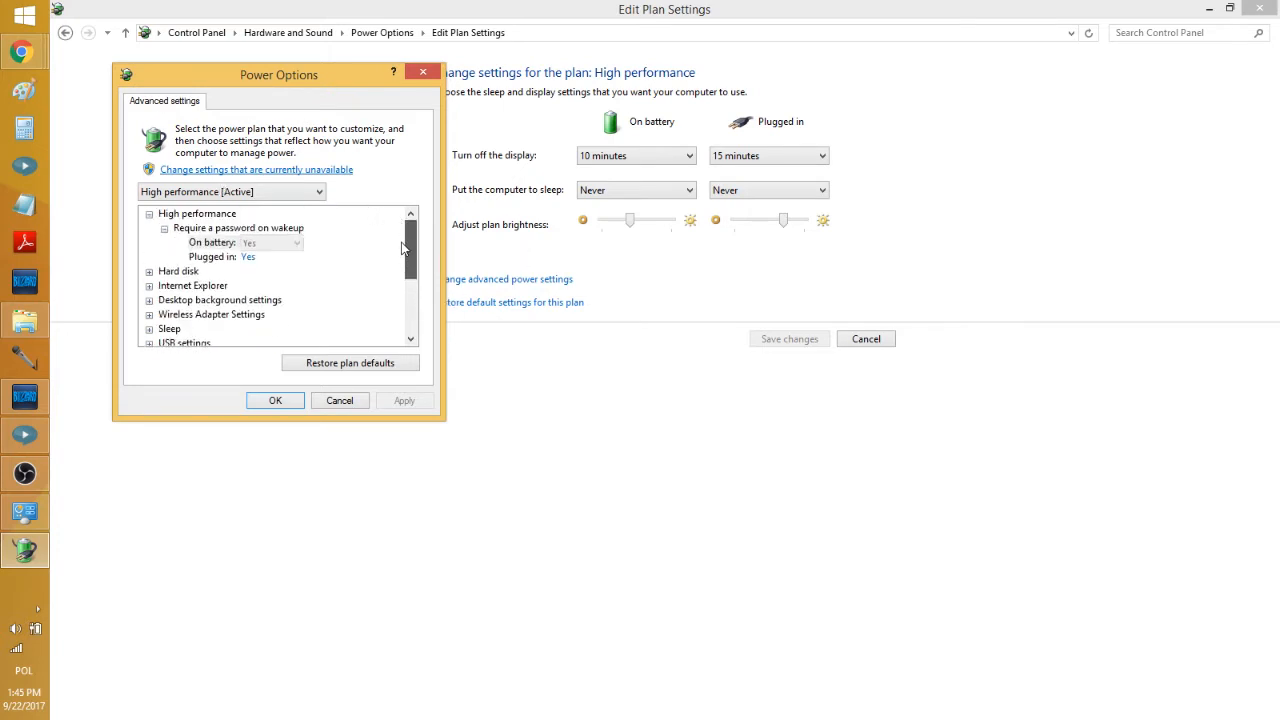
# - Expand Processor power management and Minimum processor state, review them, and close the dialog
pyautogui.scroll(-3)
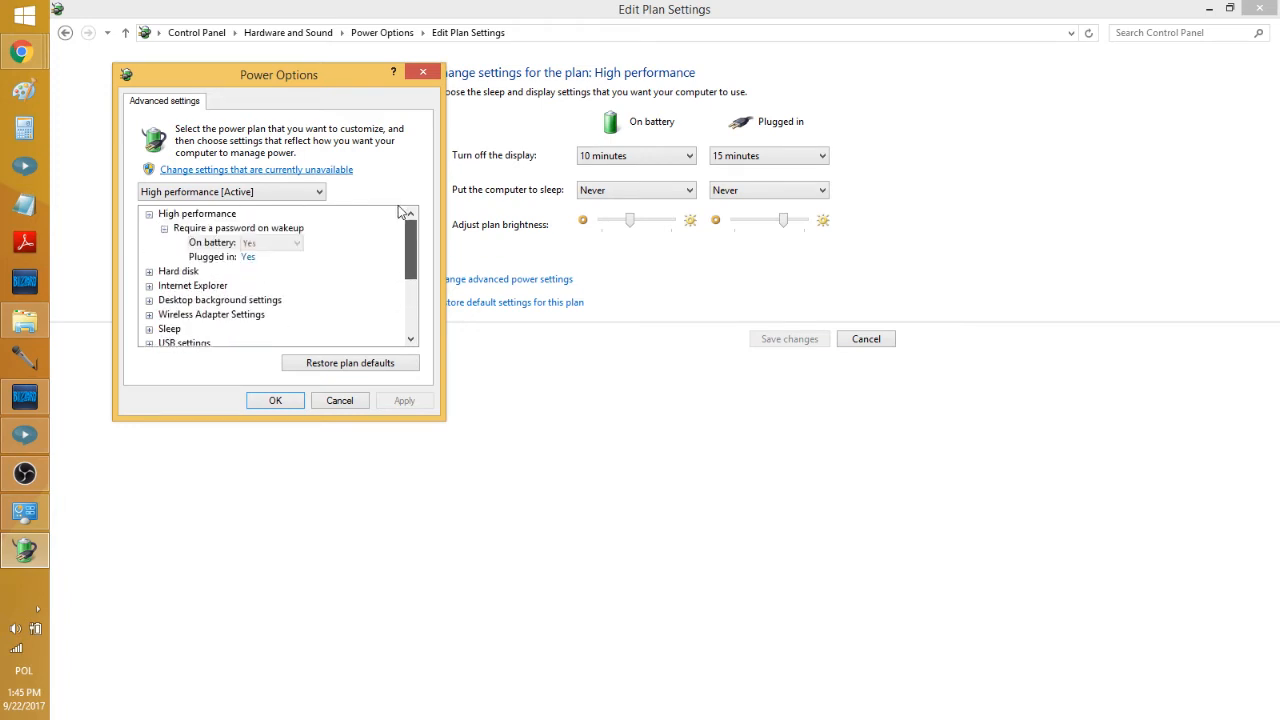
pyautogui.moveTo(336, 228)
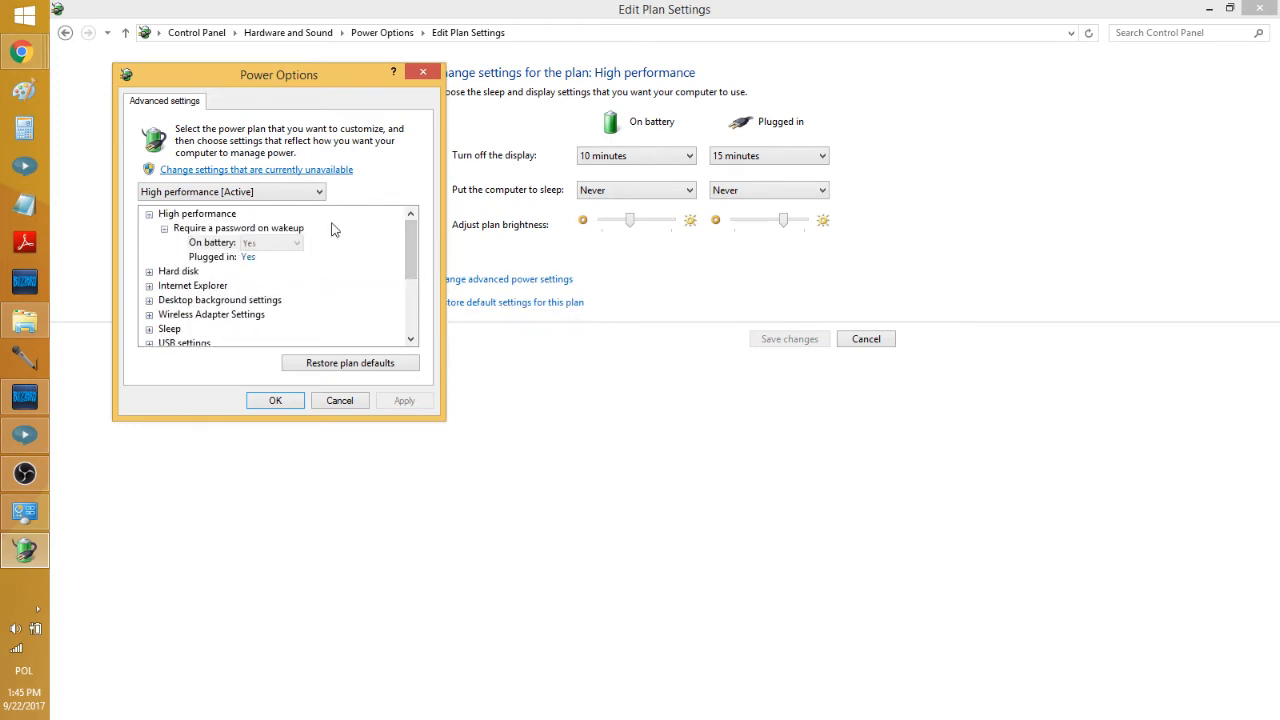
pyautogui.scroll(-3)
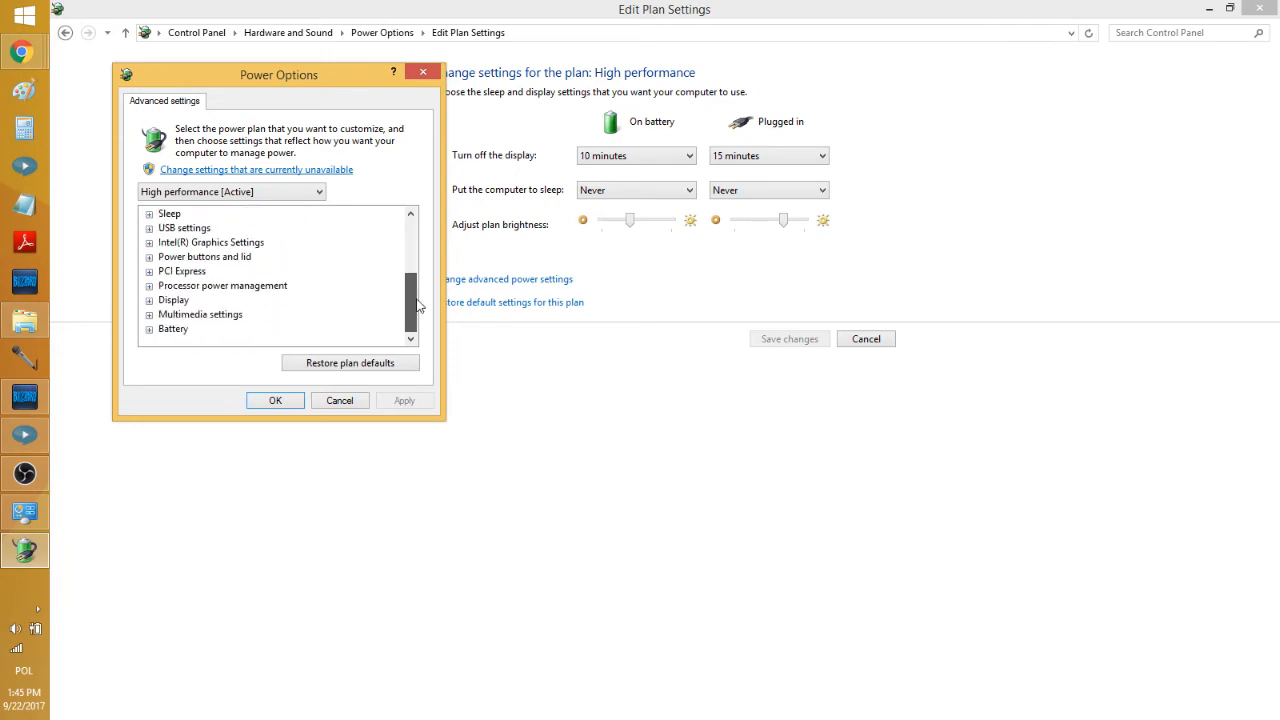
pyautogui.click(148, 284)
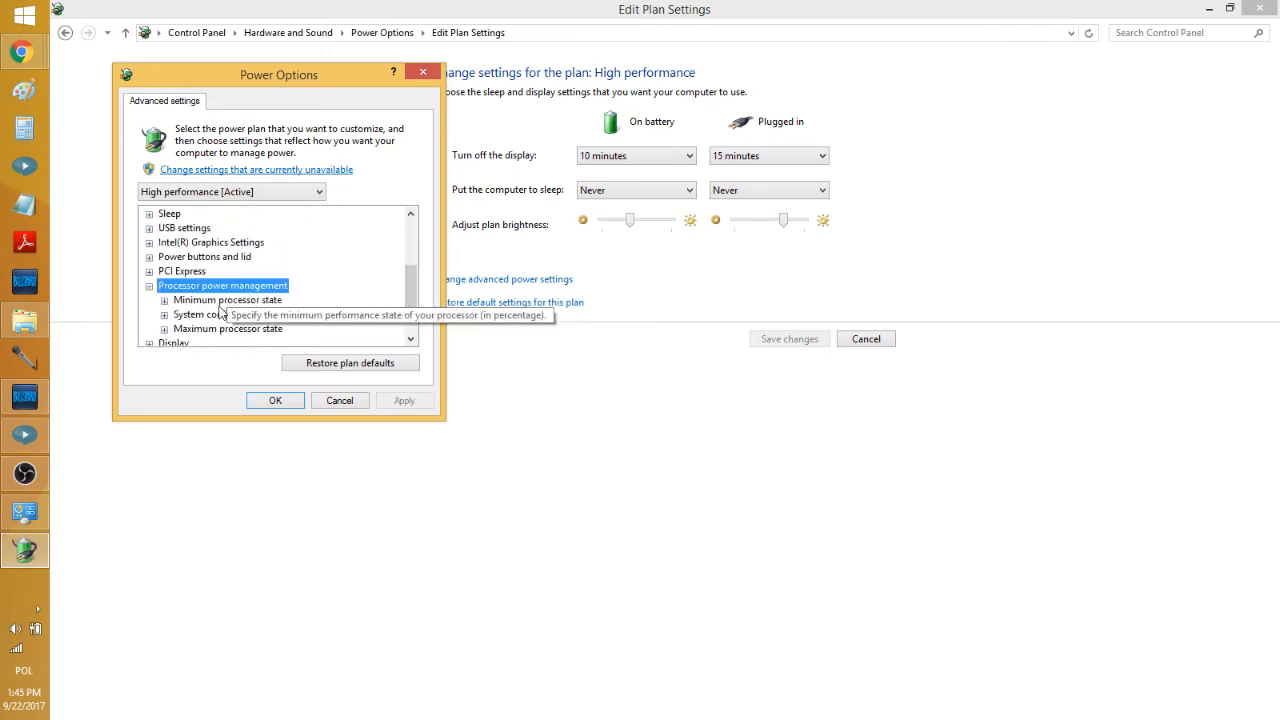
pyautogui.click(164, 300)
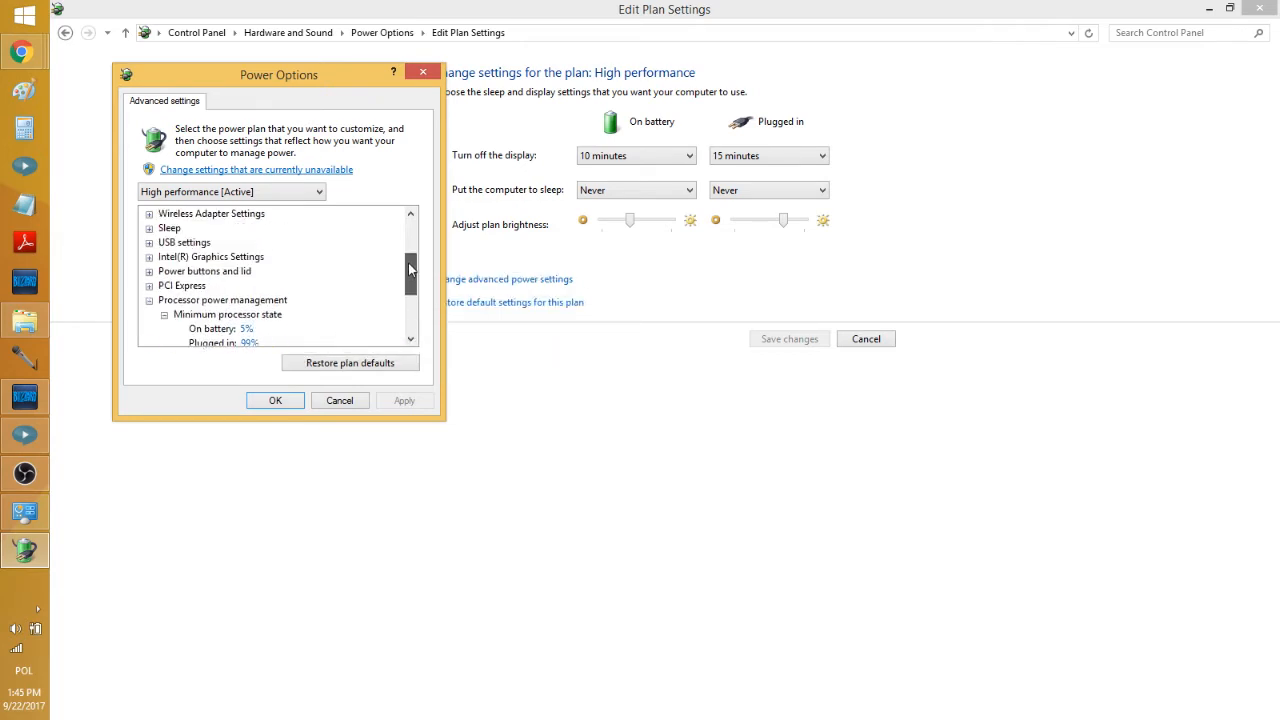
pyautogui.click(148, 256)
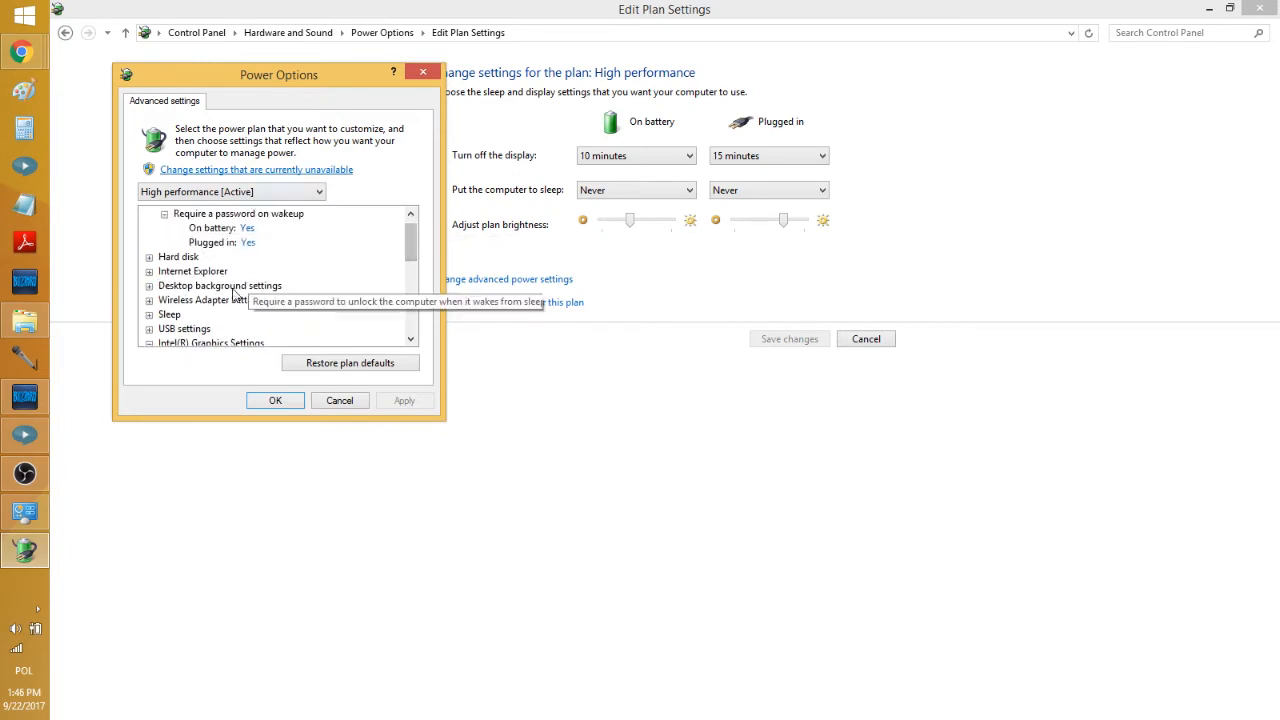
pyautogui.click(340, 400)
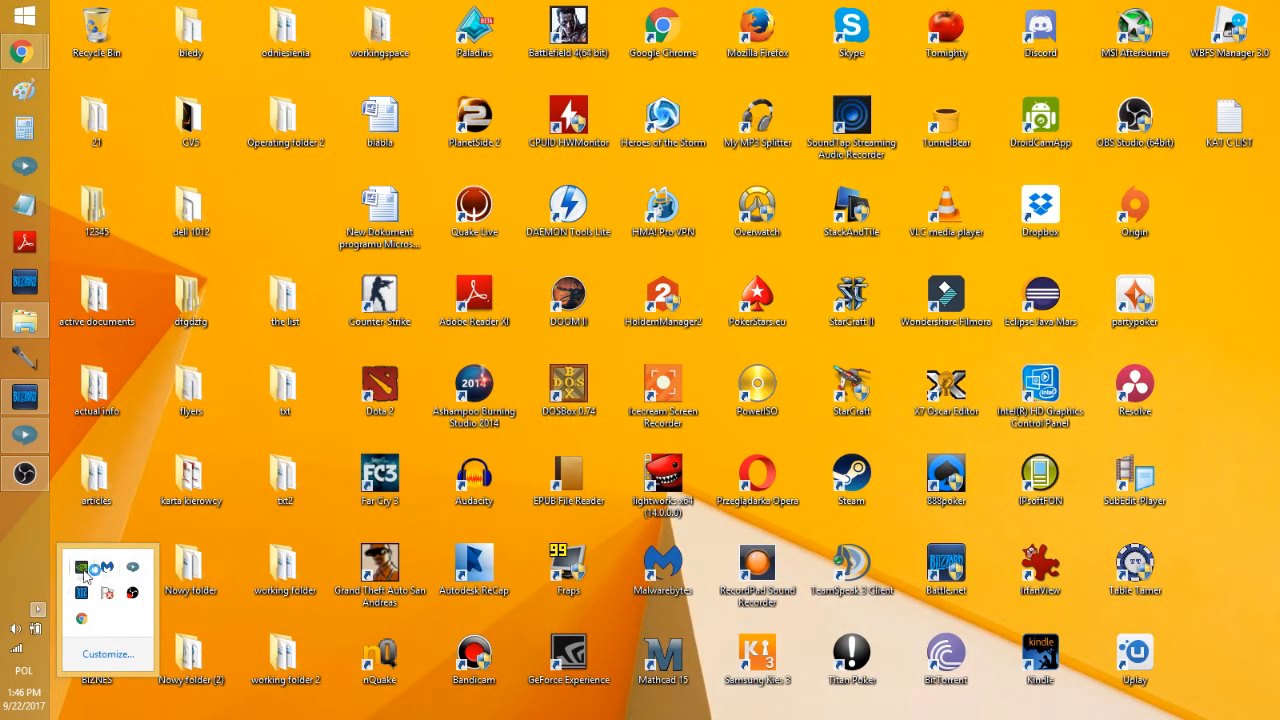
pyautogui.moveTo(82, 568)
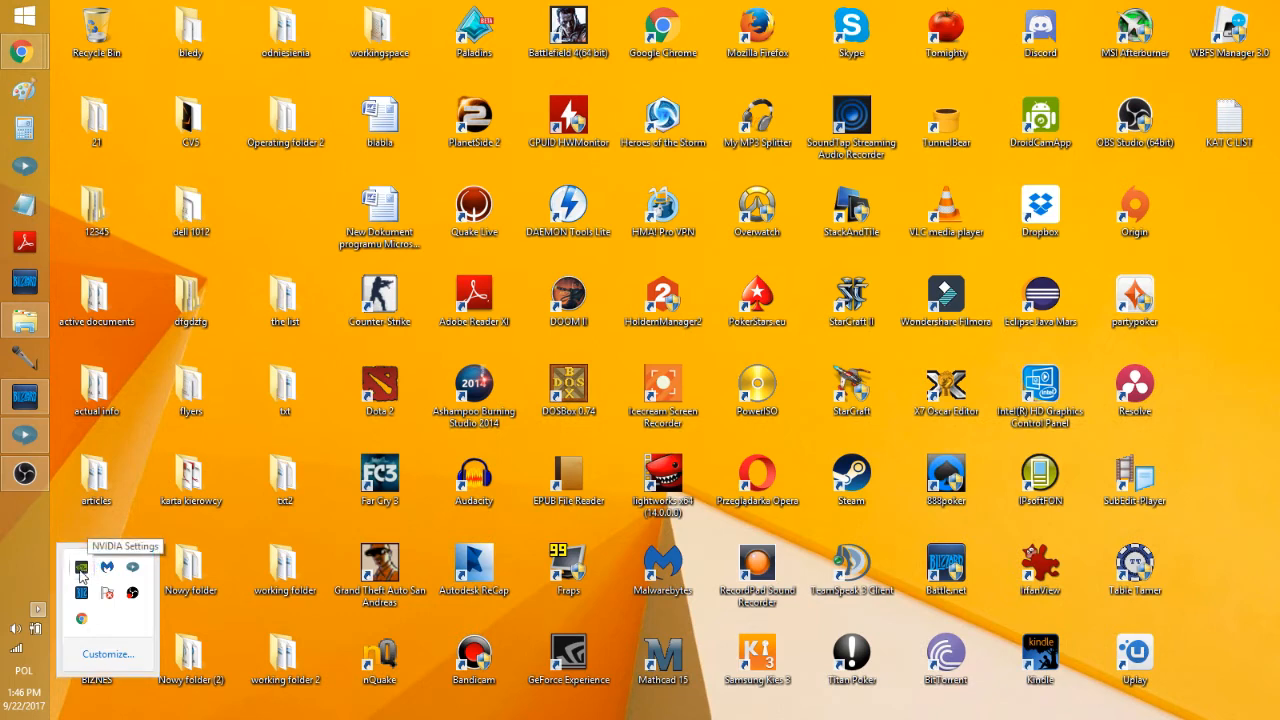
# - Launch the NVIDIA Control Panel from the system tray
pyautogui.click(80, 566)
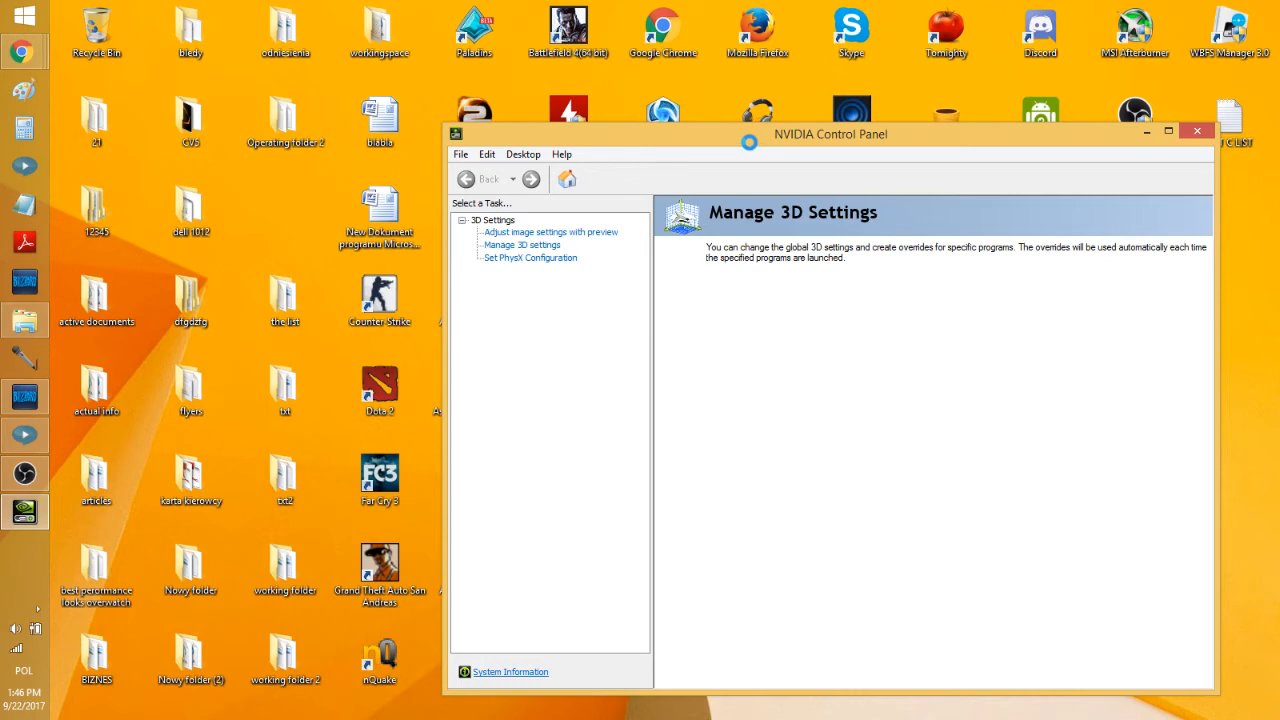
# - Show the Manage 3D Settings global settings list with graphics processor on Auto-select
pyautogui.click(520, 244)
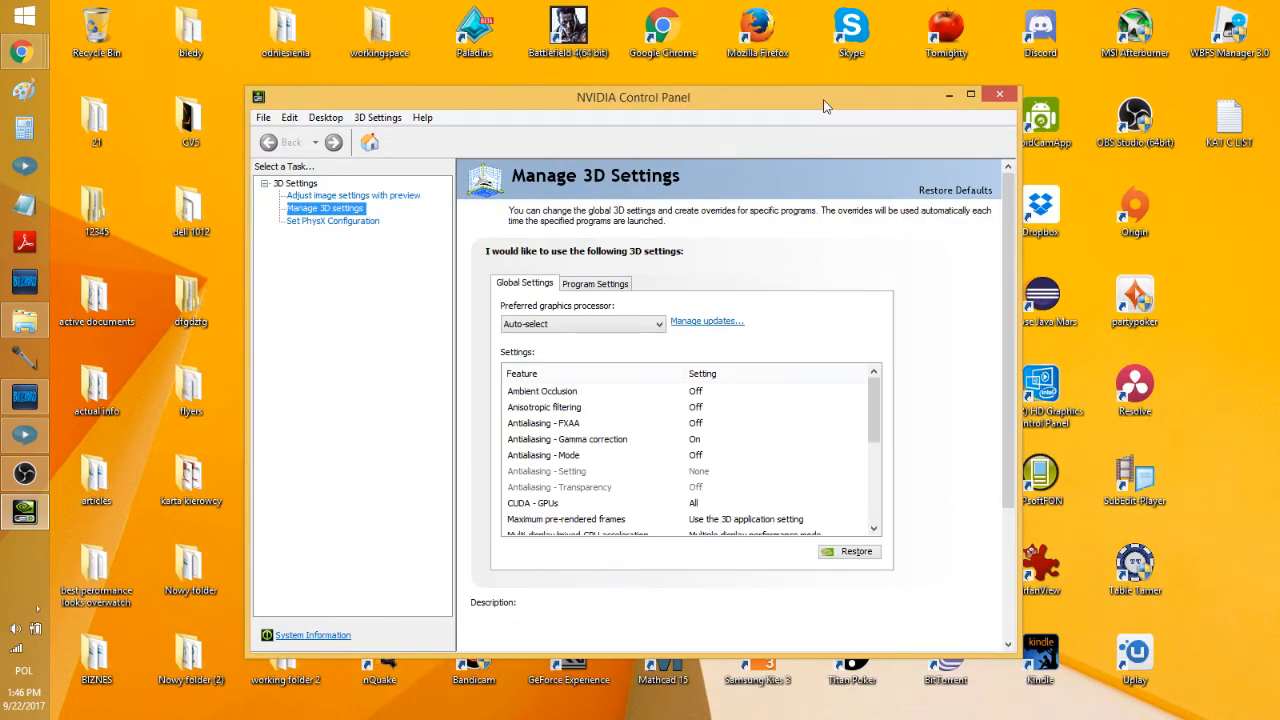
pyautogui.moveTo(820, 106)
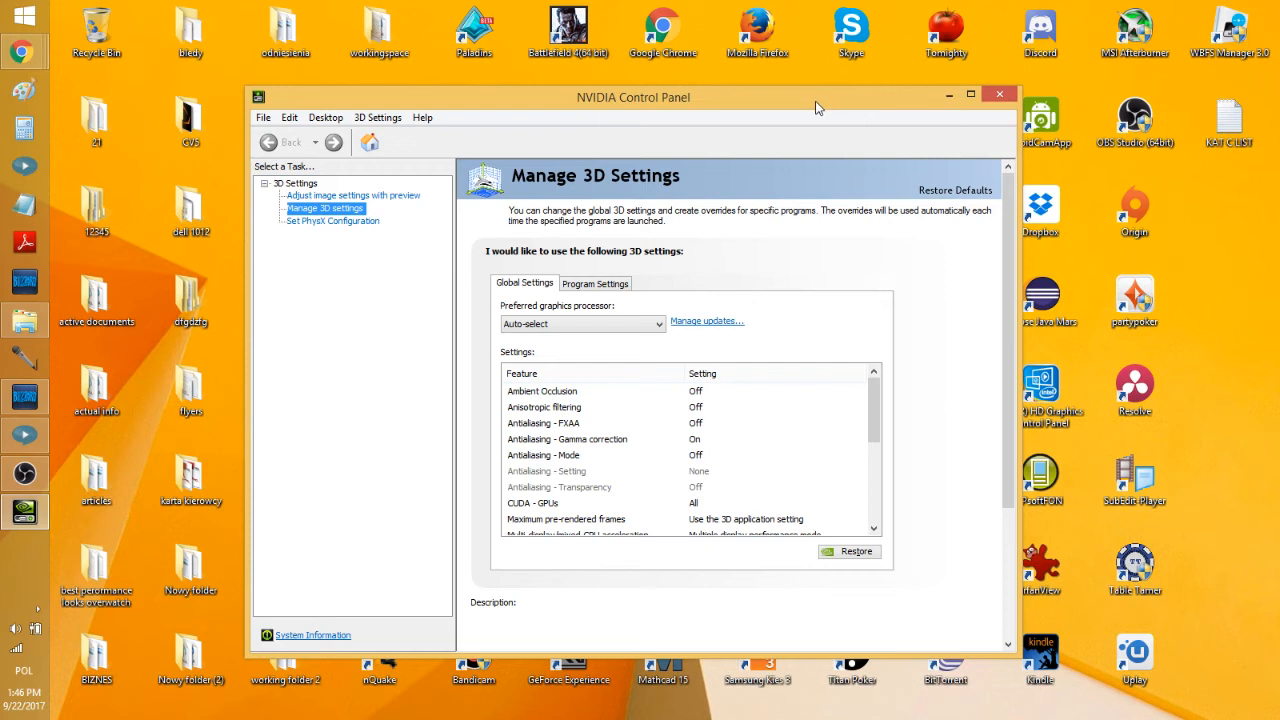
pyautogui.moveTo(812, 106)
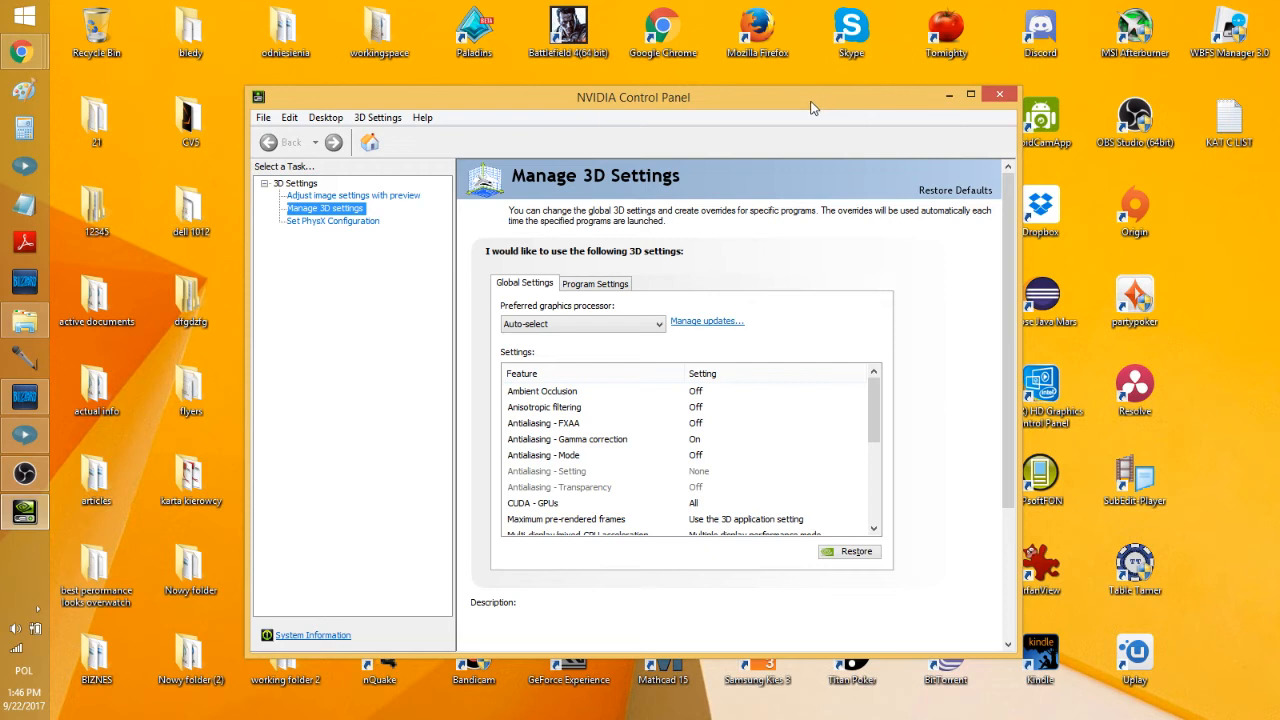
pyautogui.moveTo(604, 136)
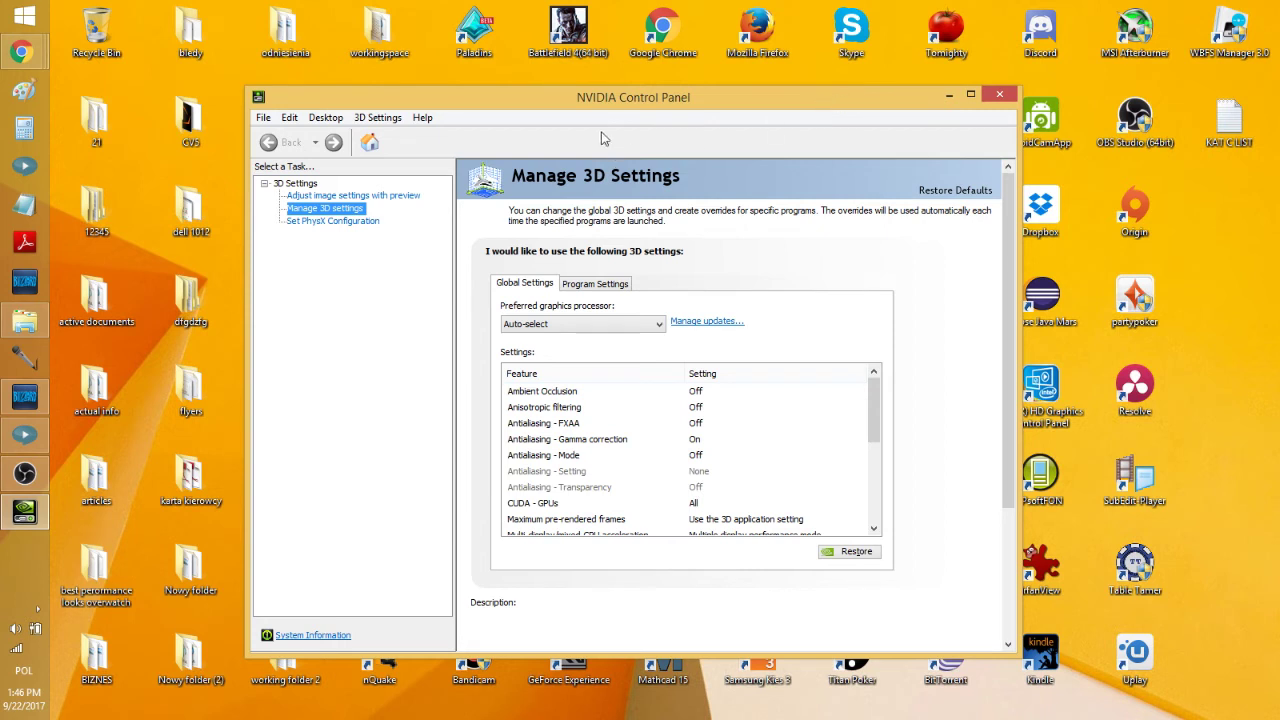
pyautogui.moveTo(878, 236)
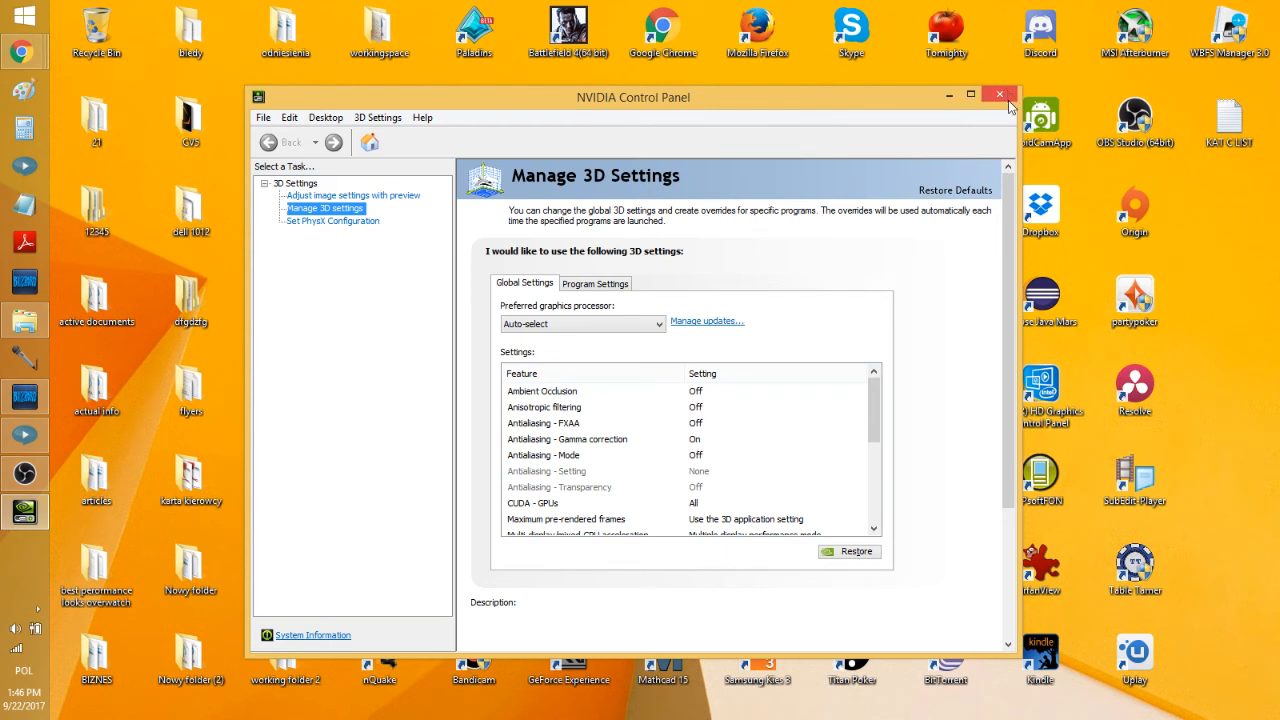
pyautogui.moveTo(950, 156)
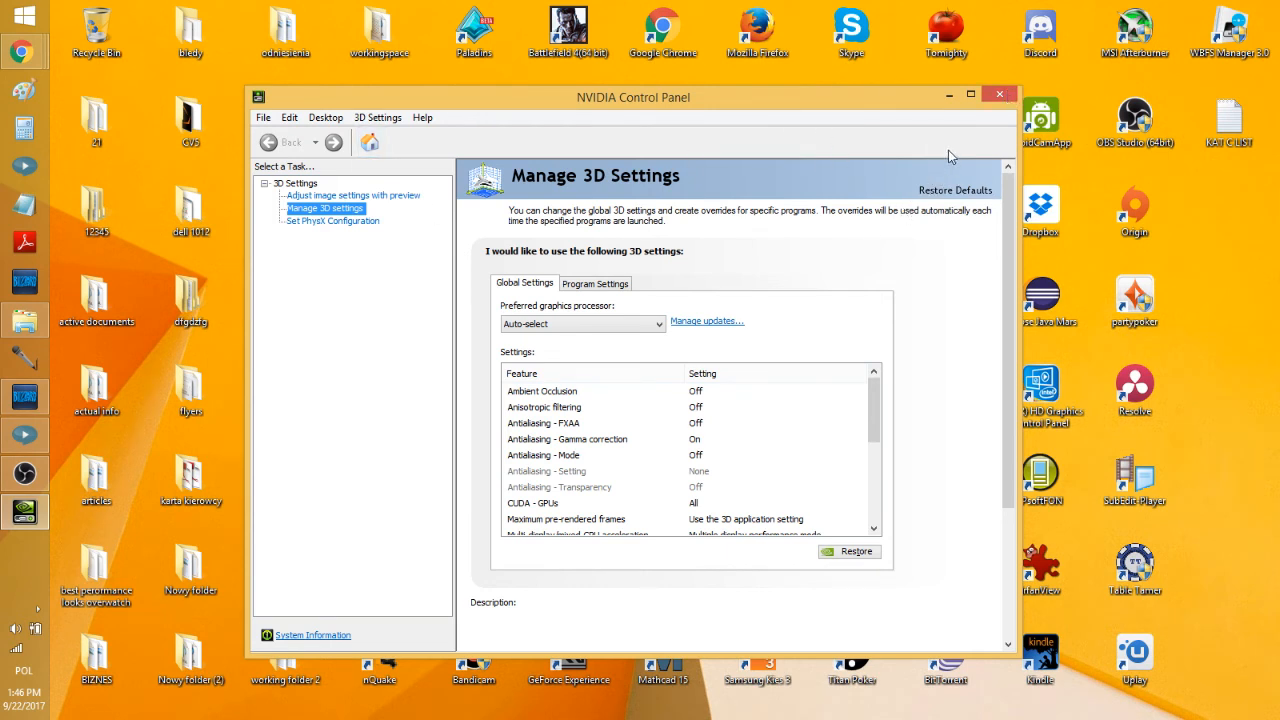
pyautogui.moveTo(1008, 112)
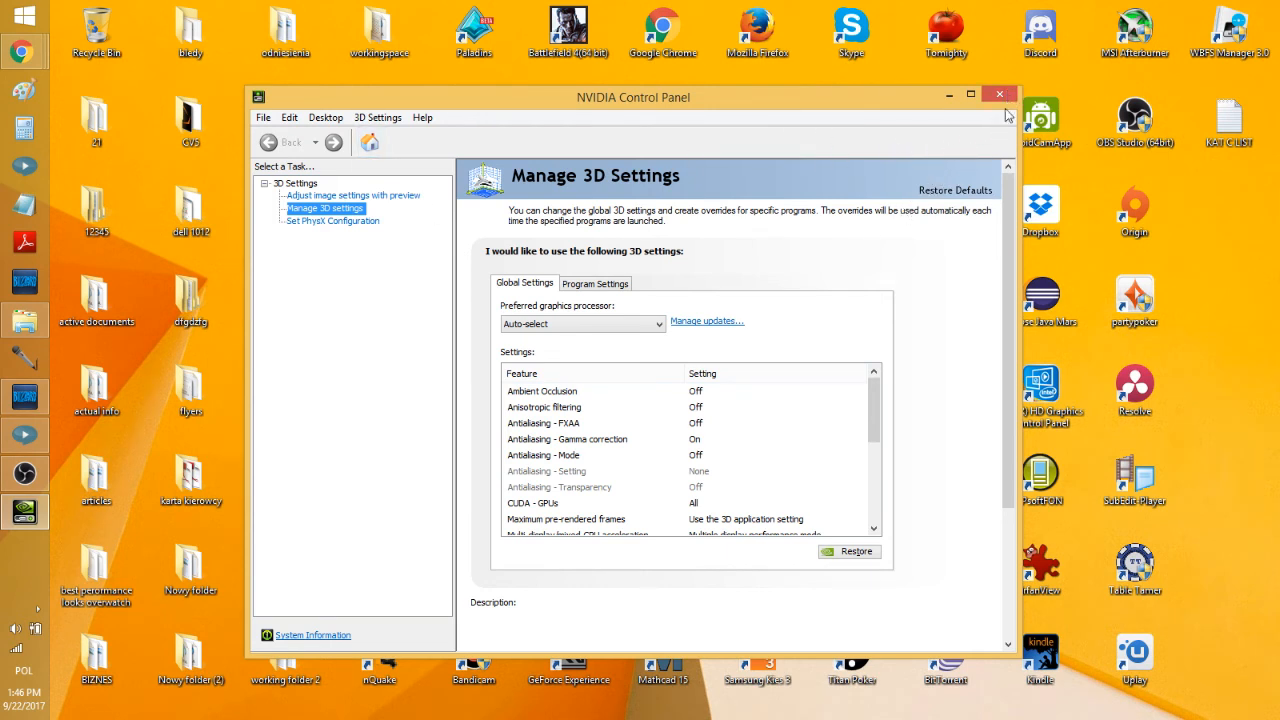
pyautogui.moveTo(830, 90)
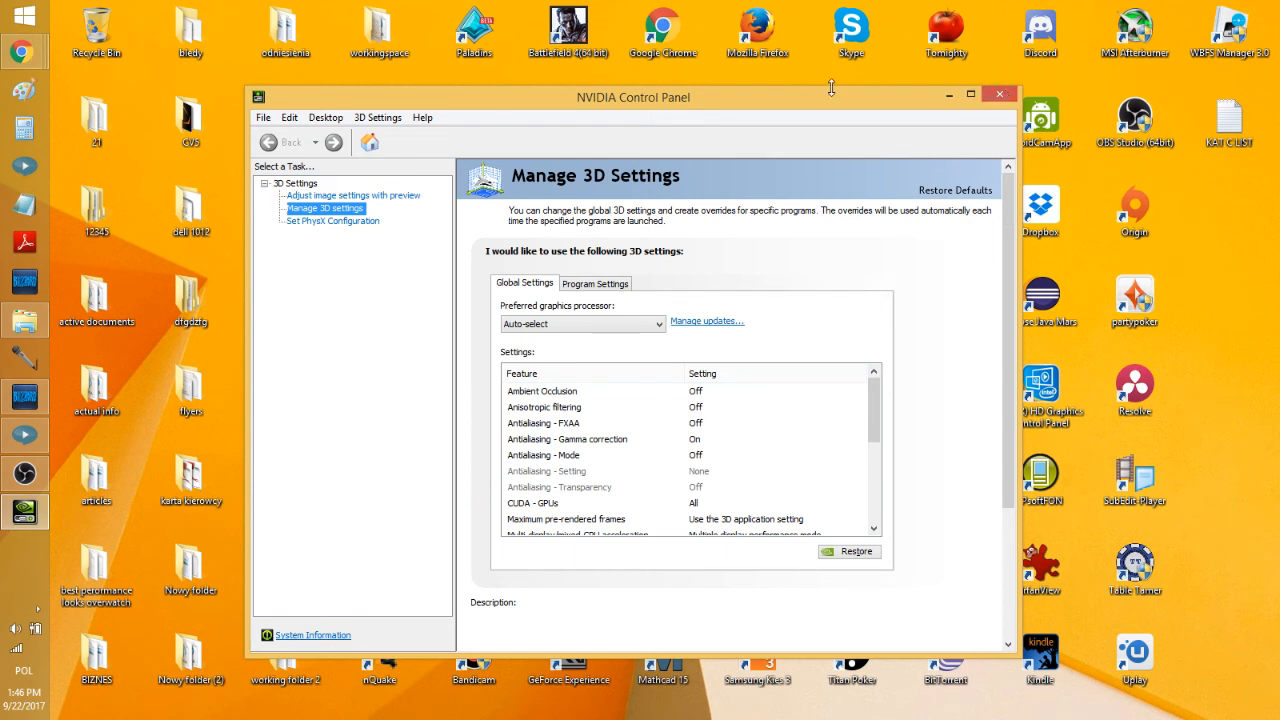
pyautogui.moveTo(784, 86)
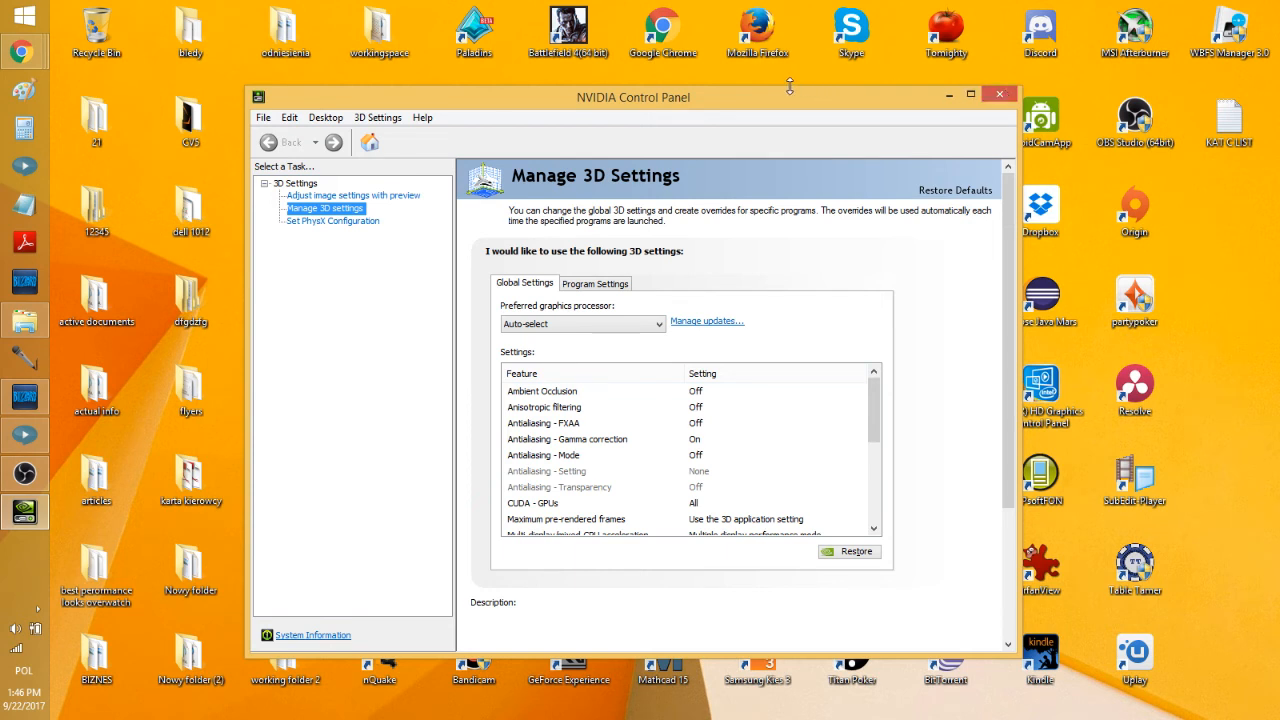